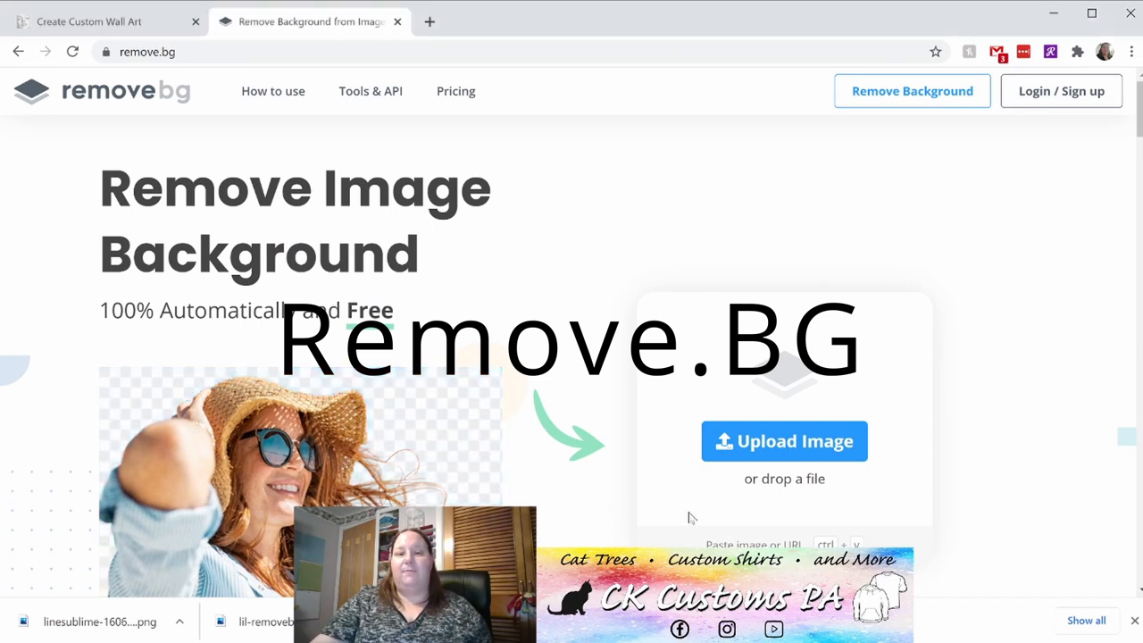
{"action": "mouse_move", "coordinate": [774, 456]}
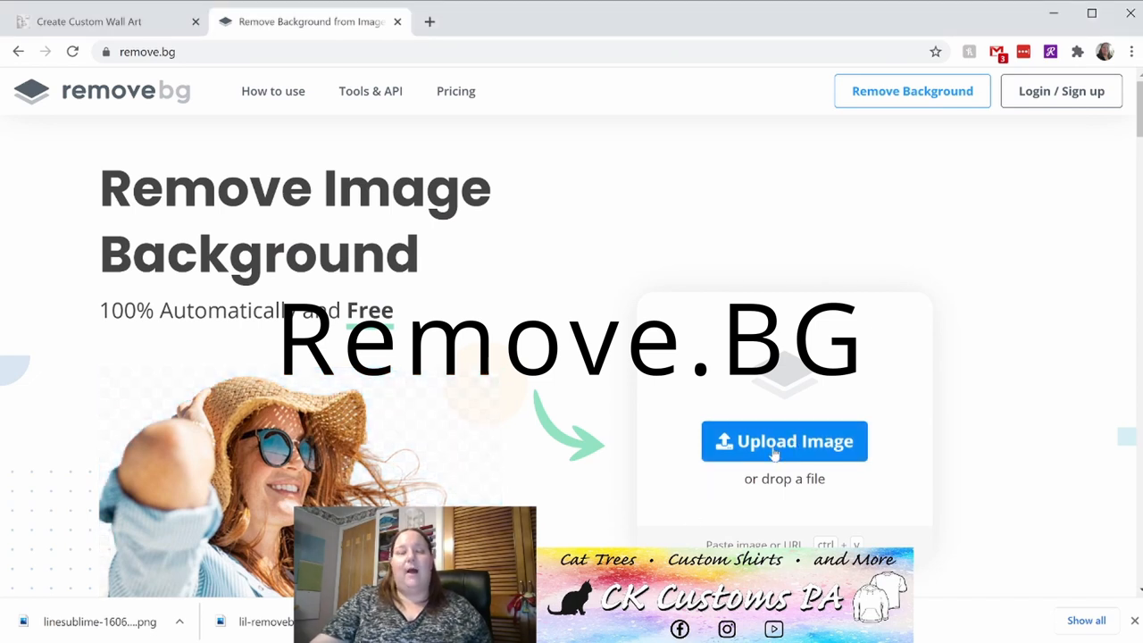
Upload the cat photo to remove.bg for background removal.
{"action": "left_click", "coordinate": [784, 441]}
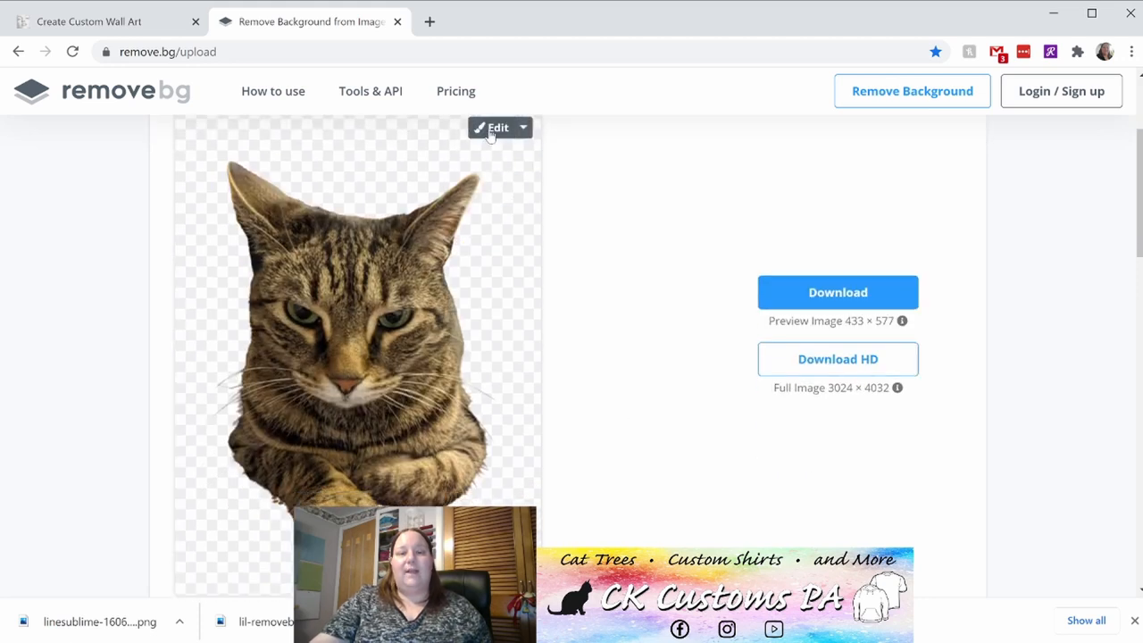
Review the Erase and Restore modes in the cutout editor, then return to Background.
{"action": "left_click", "coordinate": [493, 127]}
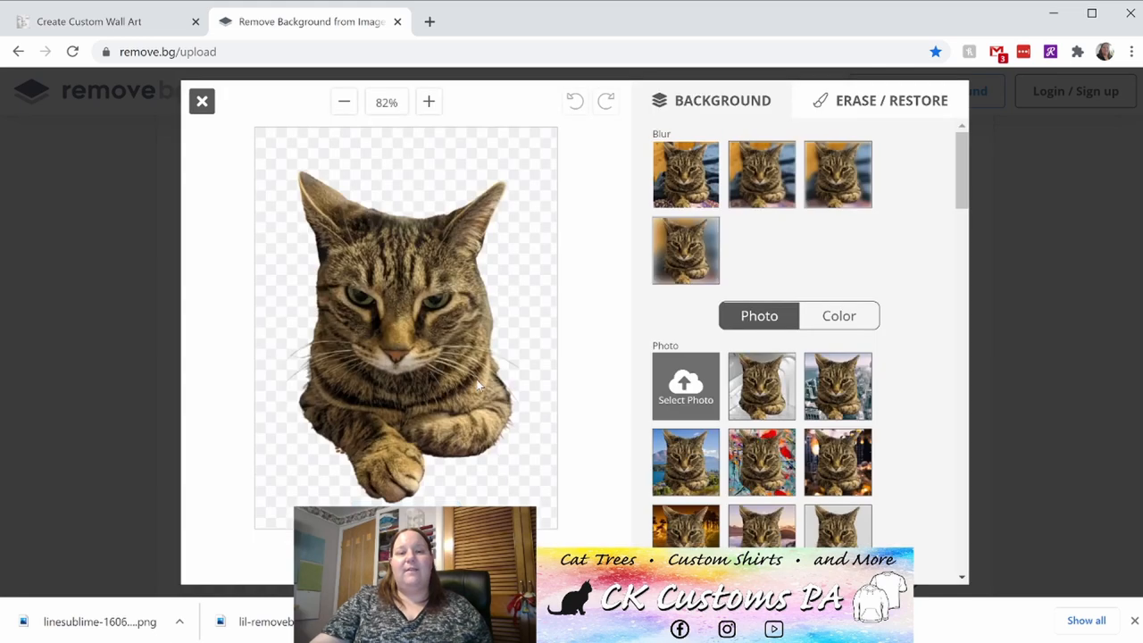
{"action": "mouse_move", "coordinate": [435, 380]}
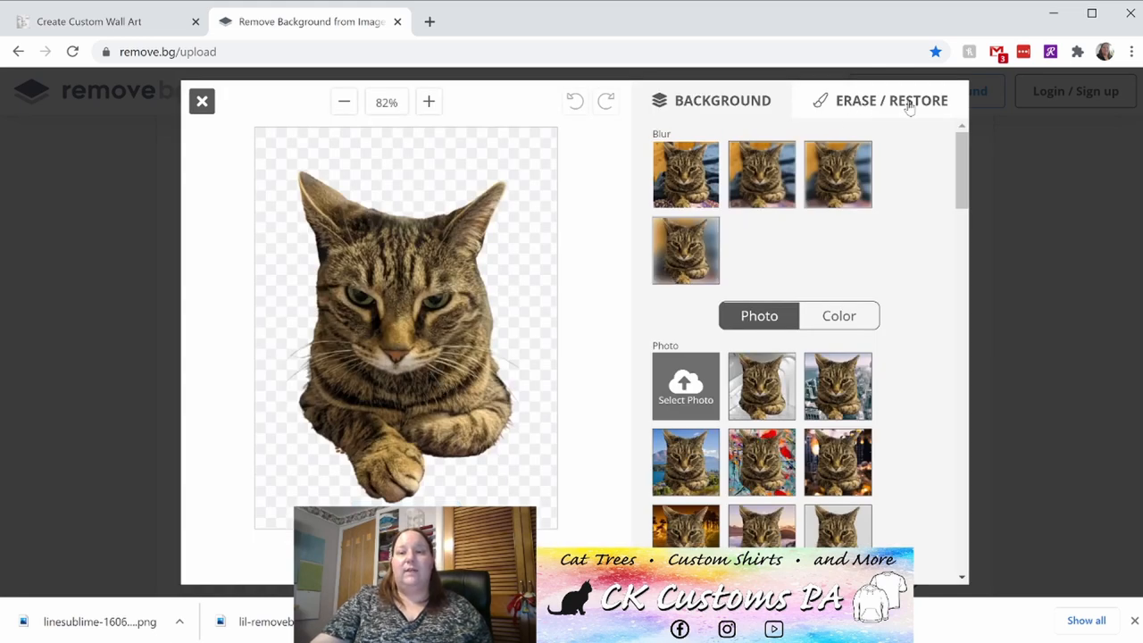
{"action": "left_click", "coordinate": [890, 100]}
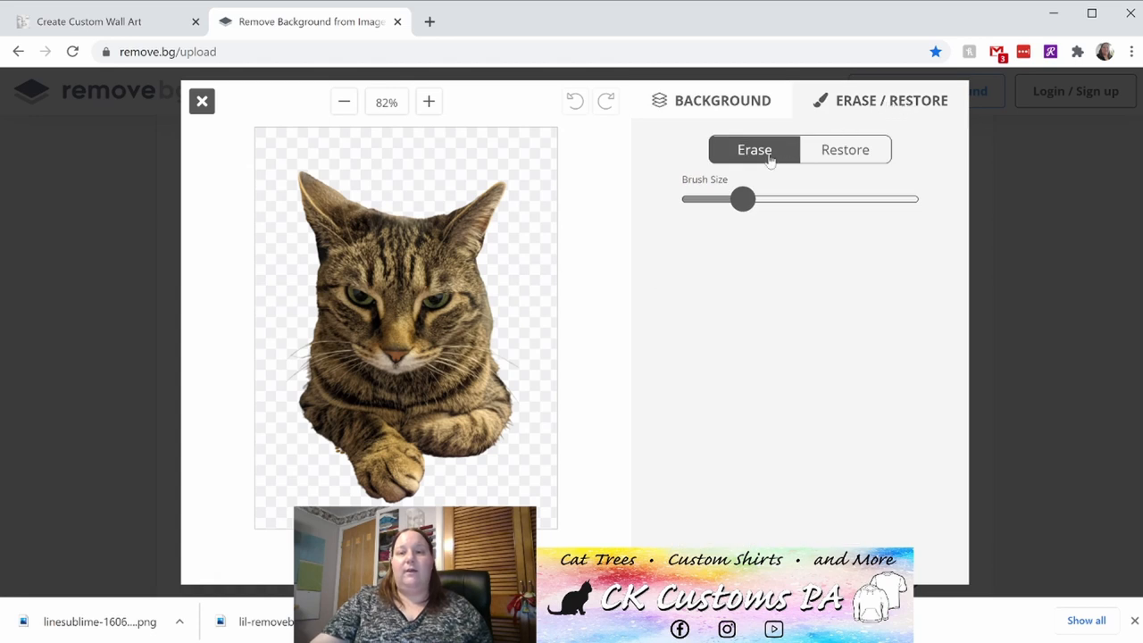
{"action": "left_click", "coordinate": [845, 149]}
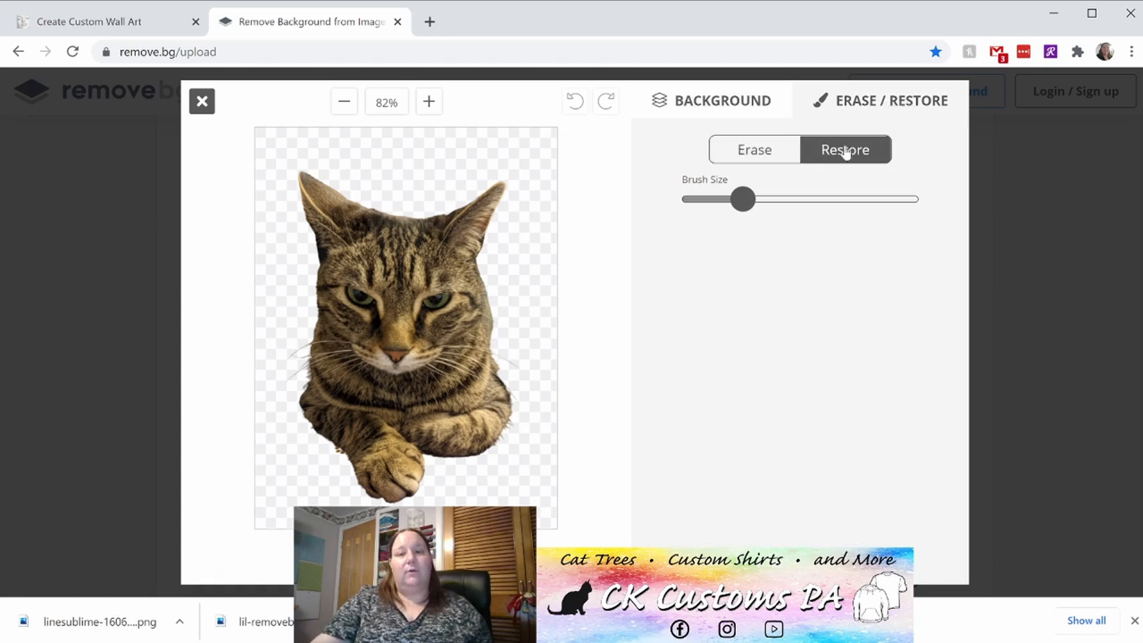
{"action": "left_click", "coordinate": [753, 149]}
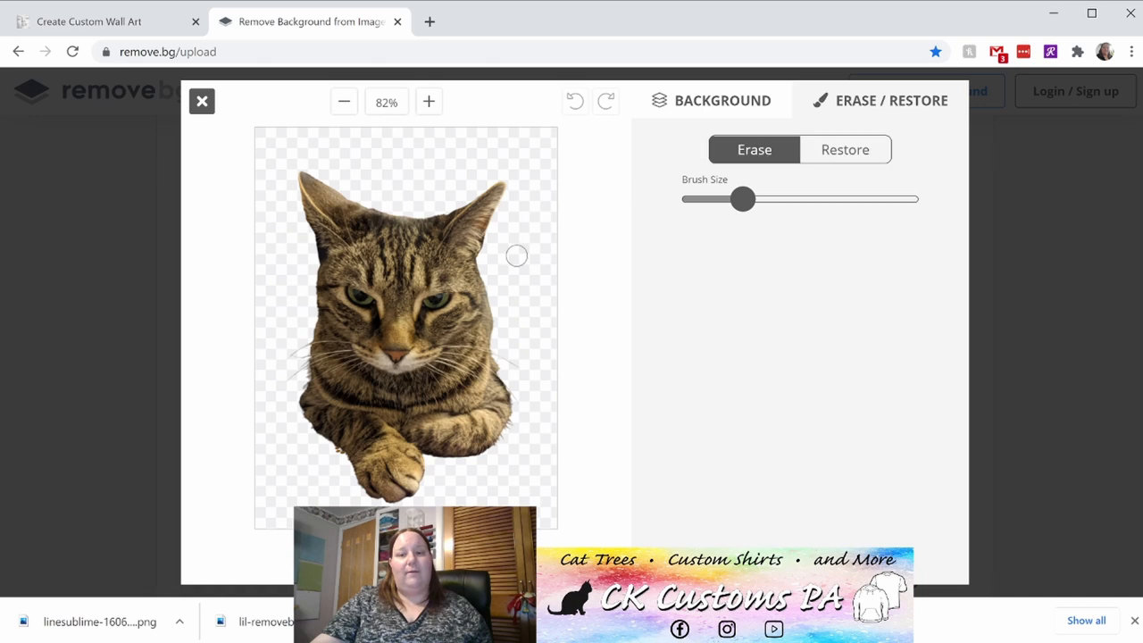
{"action": "mouse_move", "coordinate": [488, 268]}
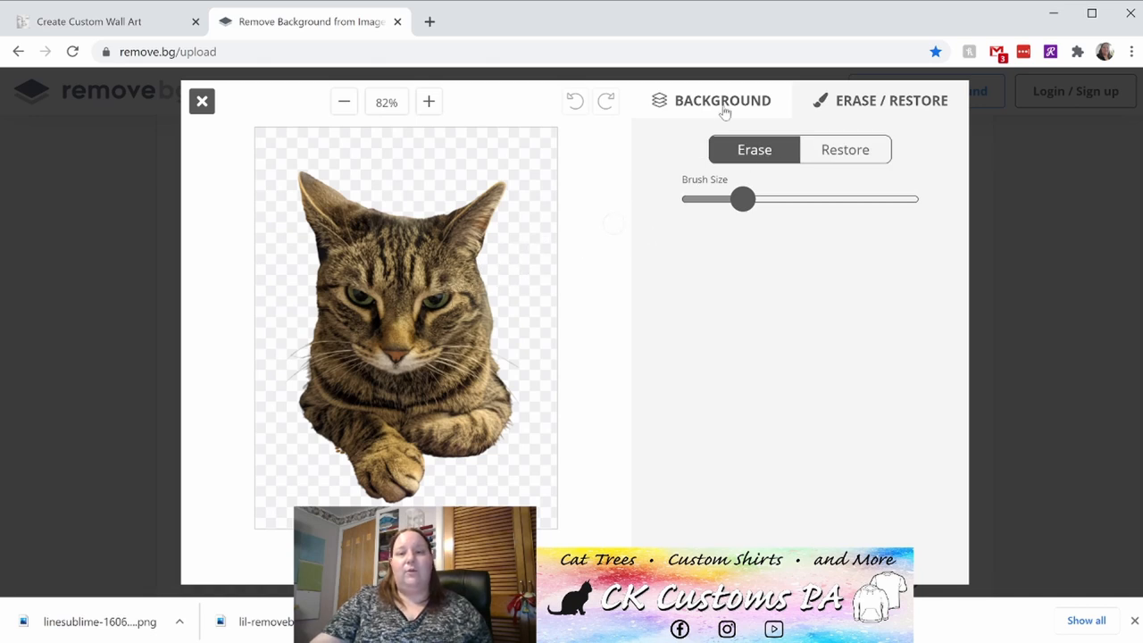
{"action": "left_click", "coordinate": [721, 100]}
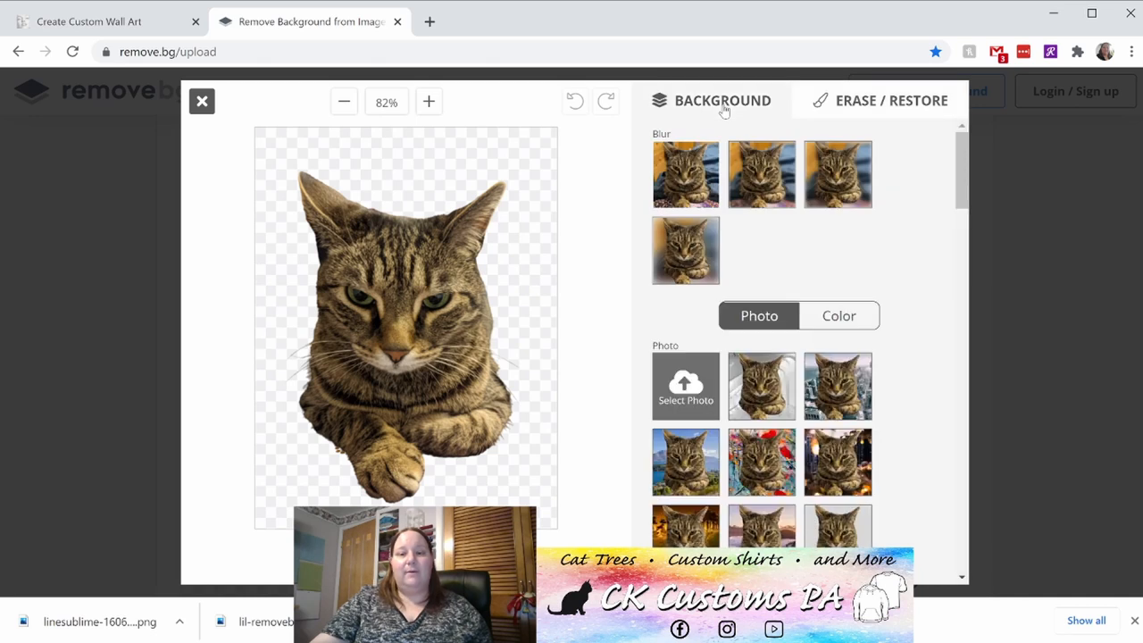
{"action": "mouse_move", "coordinate": [463, 463]}
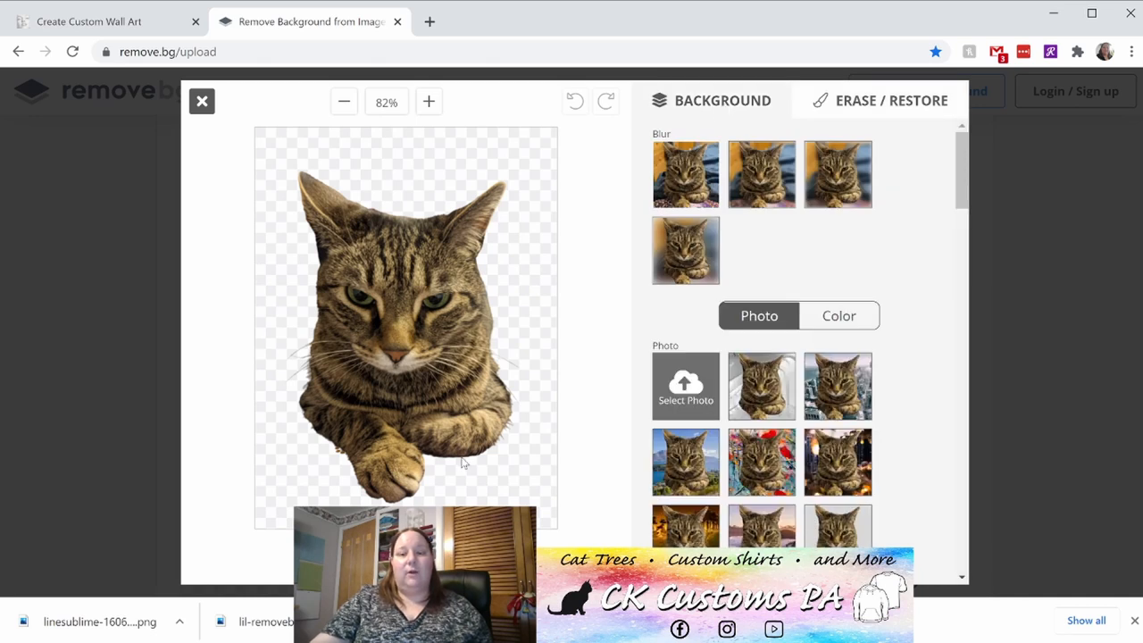
{"action": "mouse_move", "coordinate": [374, 149]}
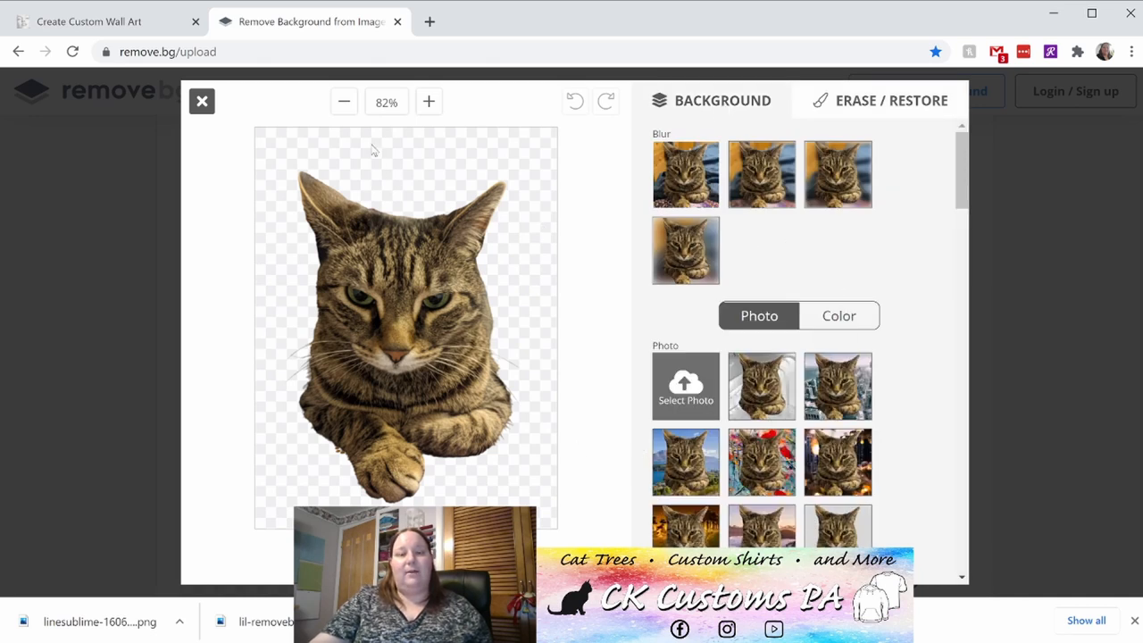
{"action": "mouse_move", "coordinate": [527, 182]}
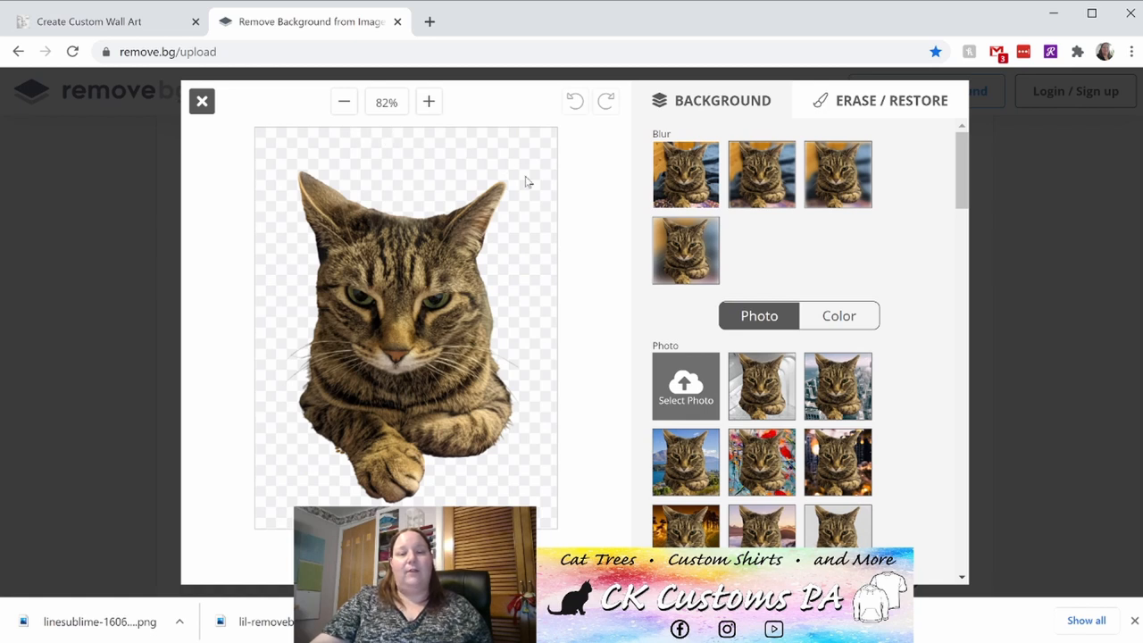
{"action": "mouse_move", "coordinate": [299, 256]}
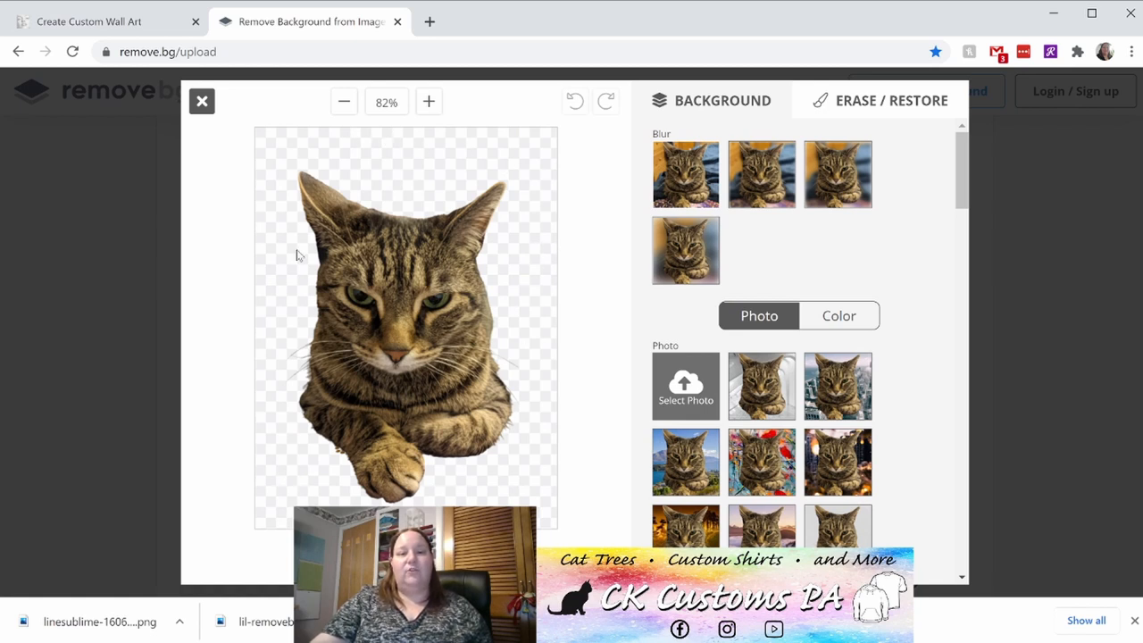
{"action": "mouse_move", "coordinate": [549, 362]}
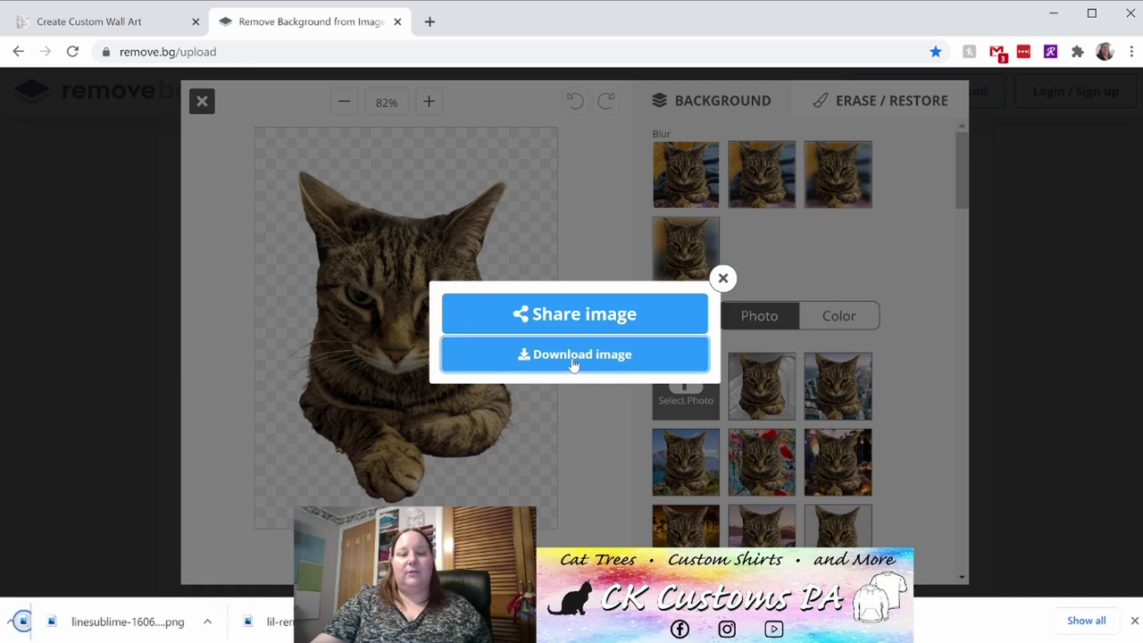
Download the transparent cat cutout as a PNG.
{"action": "left_click", "coordinate": [574, 353]}
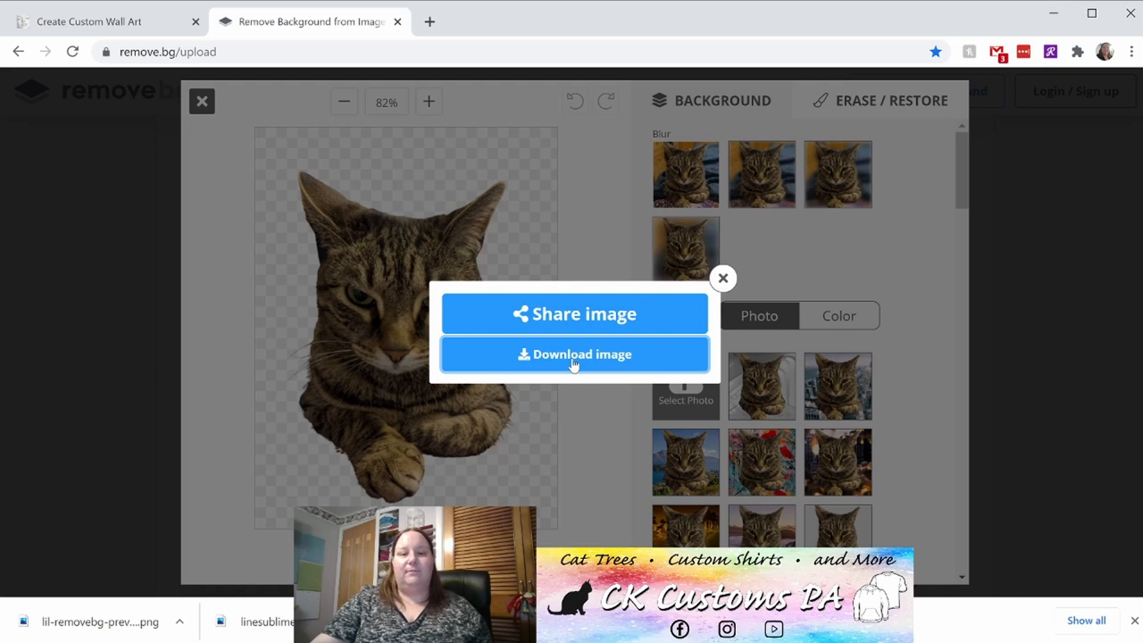
{"action": "mouse_move", "coordinate": [107, 109]}
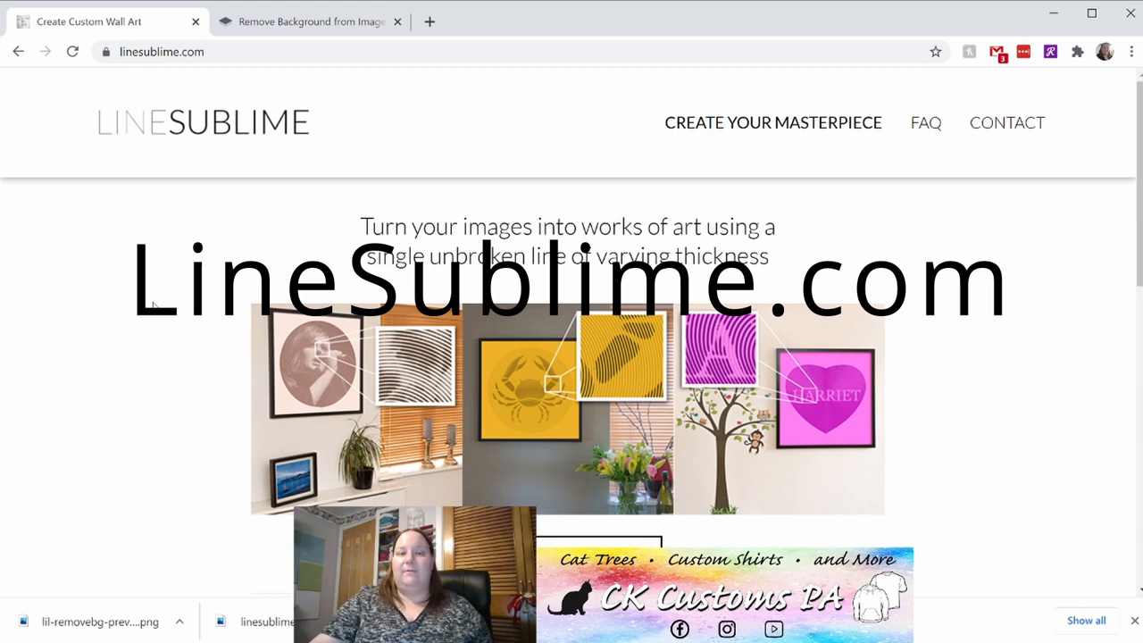
Scroll LineSublime down to the Use Your Own Image section.
{"action": "scroll", "scroll_direction": "down", "scroll_amount": 3}
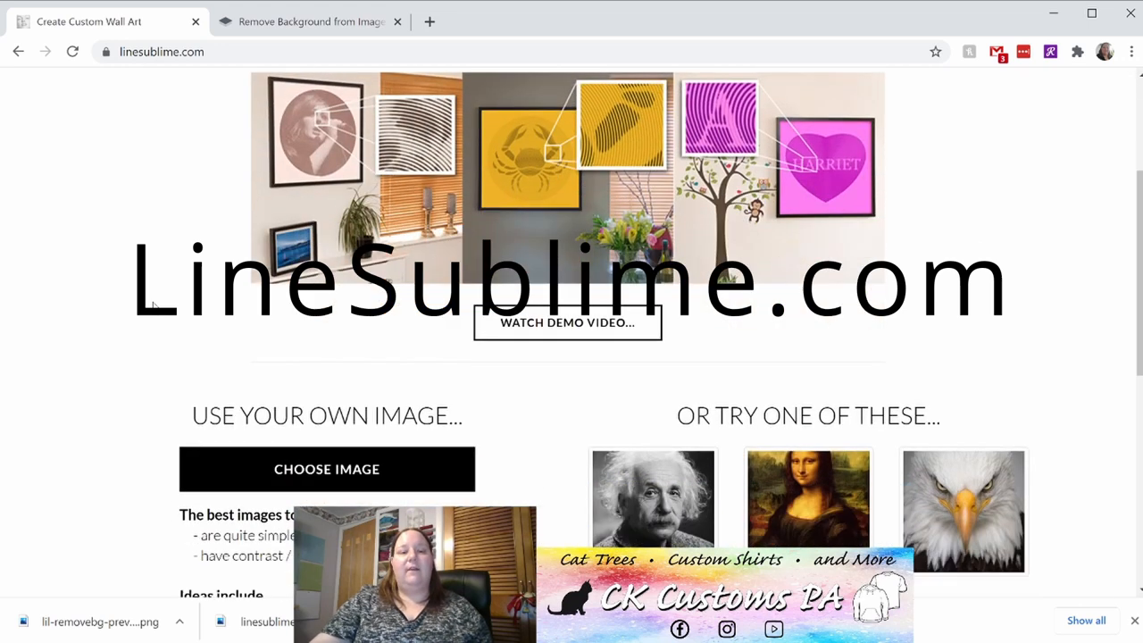
{"action": "scroll", "scroll_direction": "down", "scroll_amount": 3}
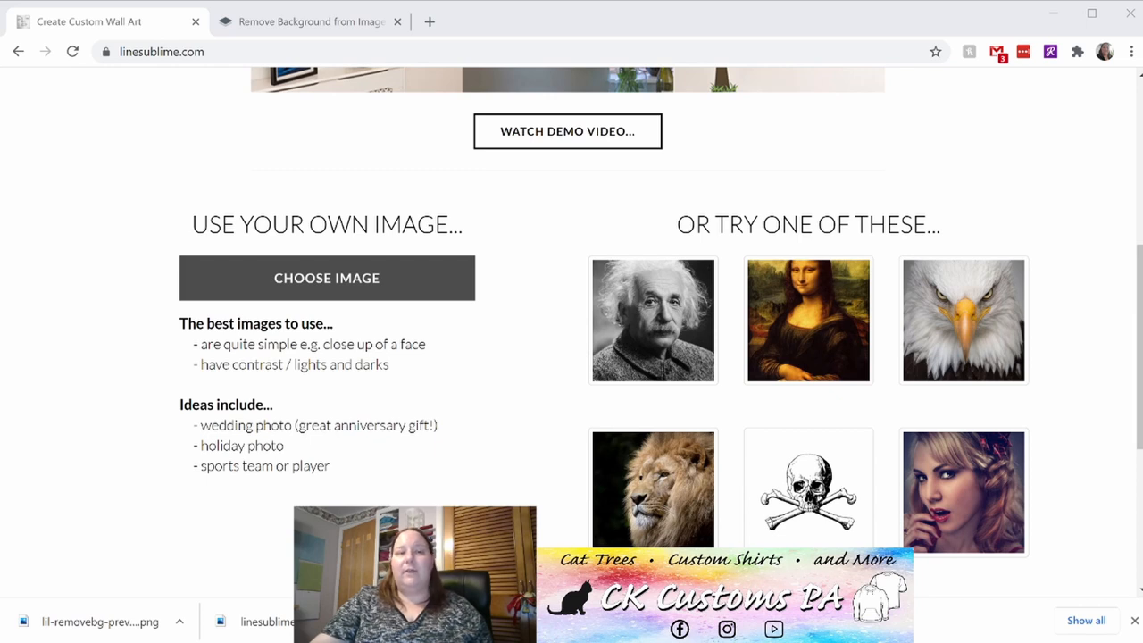
{"action": "mouse_move", "coordinate": [252, 145]}
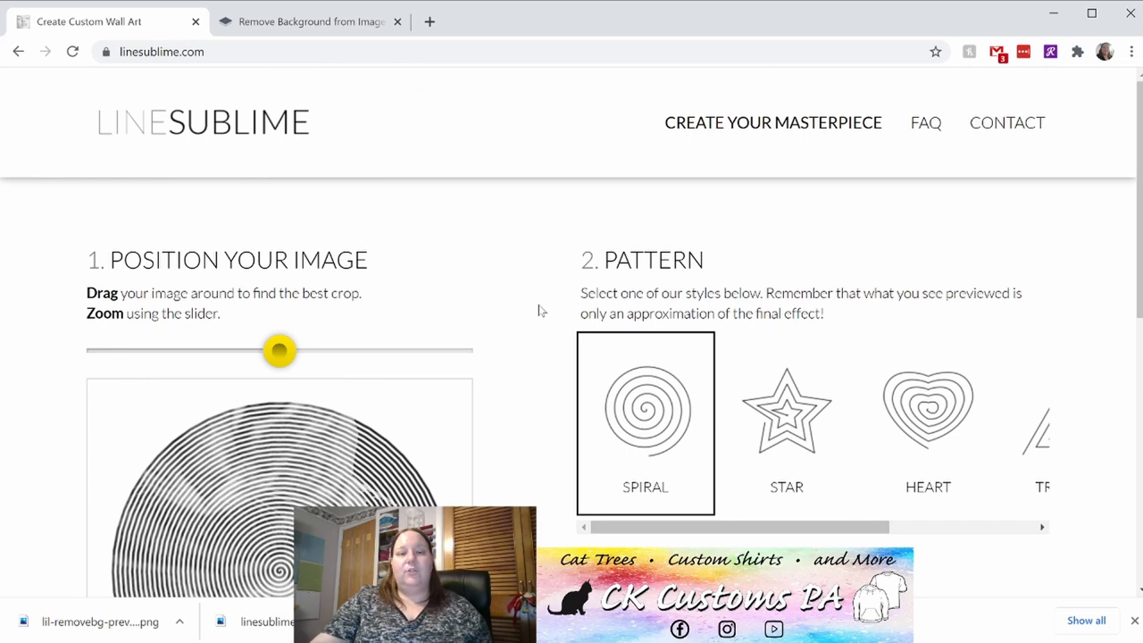
Drag the Position Your Image zoom slider fully right to enlarge the cat.
{"action": "scroll", "scroll_direction": "down", "scroll_amount": 3}
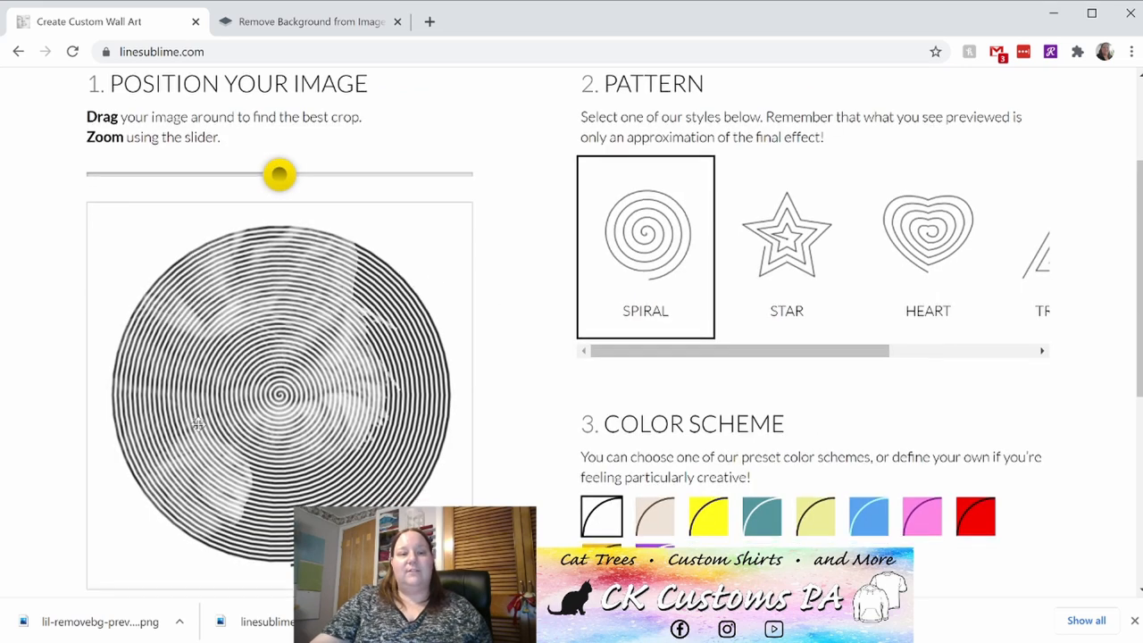
{"action": "scroll", "scroll_direction": "down", "scroll_amount": 3}
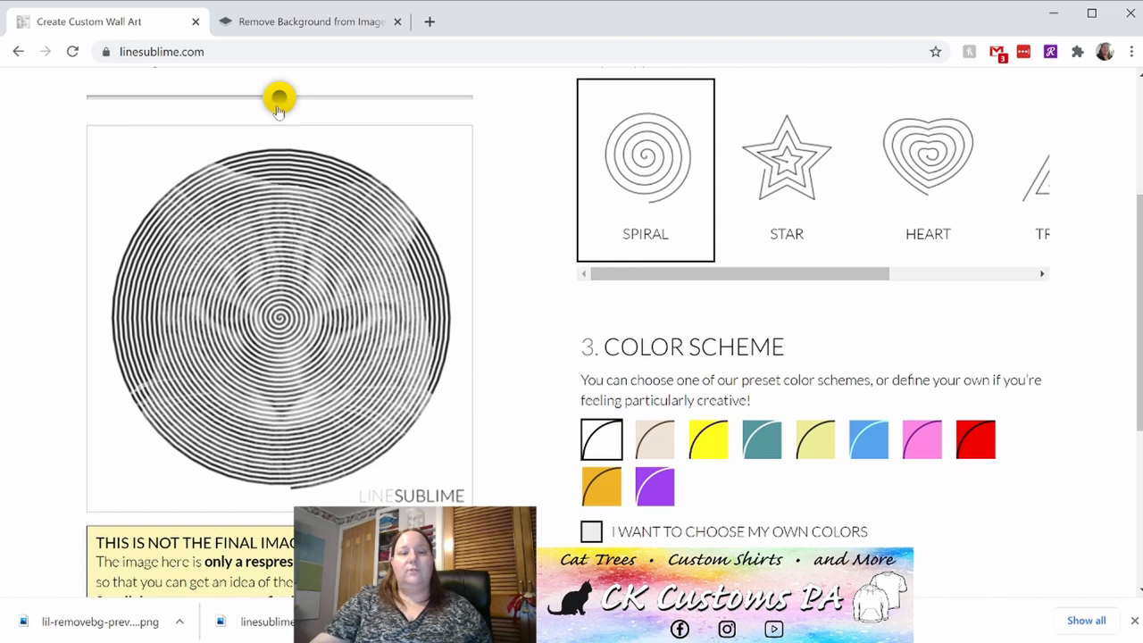
{"action": "left_click_drag", "start_coordinate": [280, 96], "coordinate": [301, 97]}
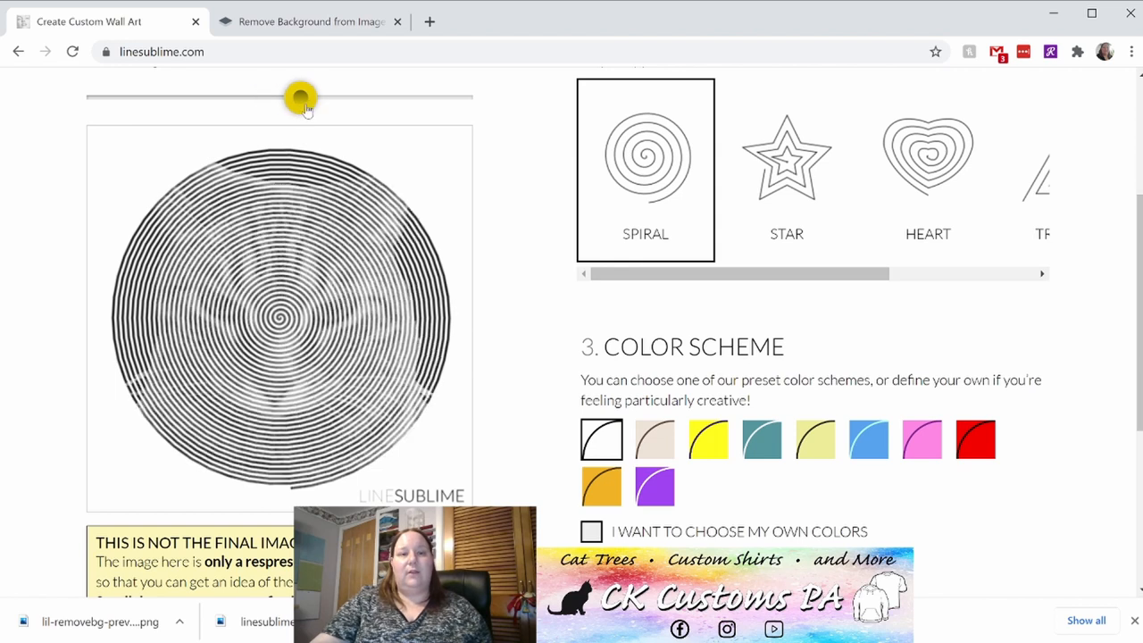
{"action": "left_click_drag", "start_coordinate": [299, 96], "coordinate": [455, 96]}
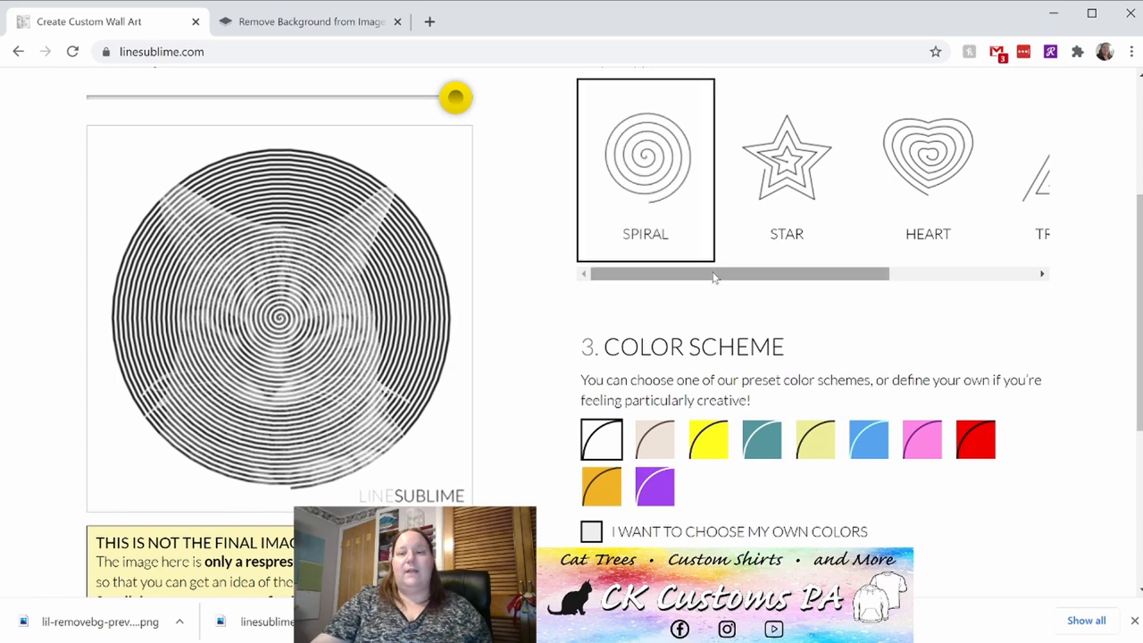
{"action": "scroll", "scroll_direction": "up", "scroll_amount": 3}
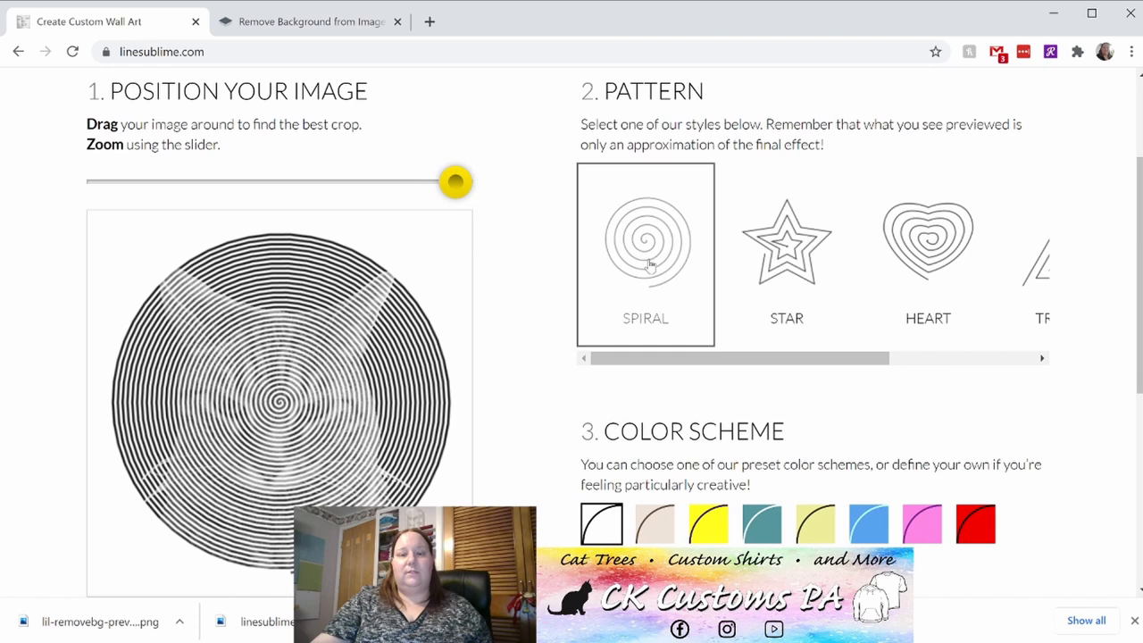
Preview star, heart and triangle patterns, then settle on the heart pattern.
{"action": "left_click", "coordinate": [787, 255]}
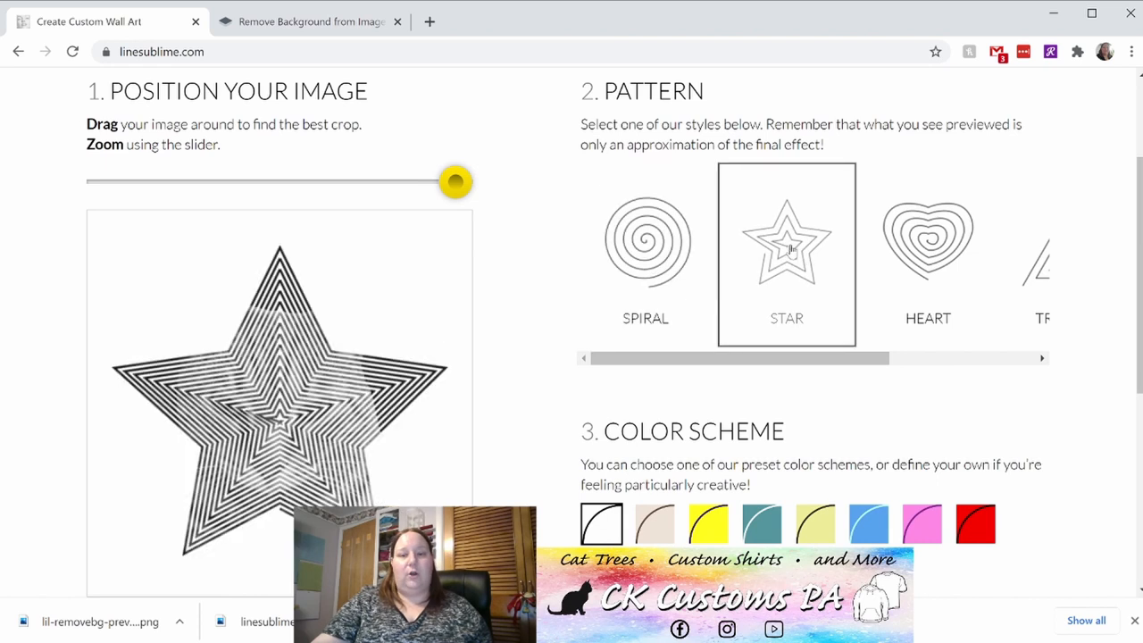
{"action": "left_click", "coordinate": [927, 241]}
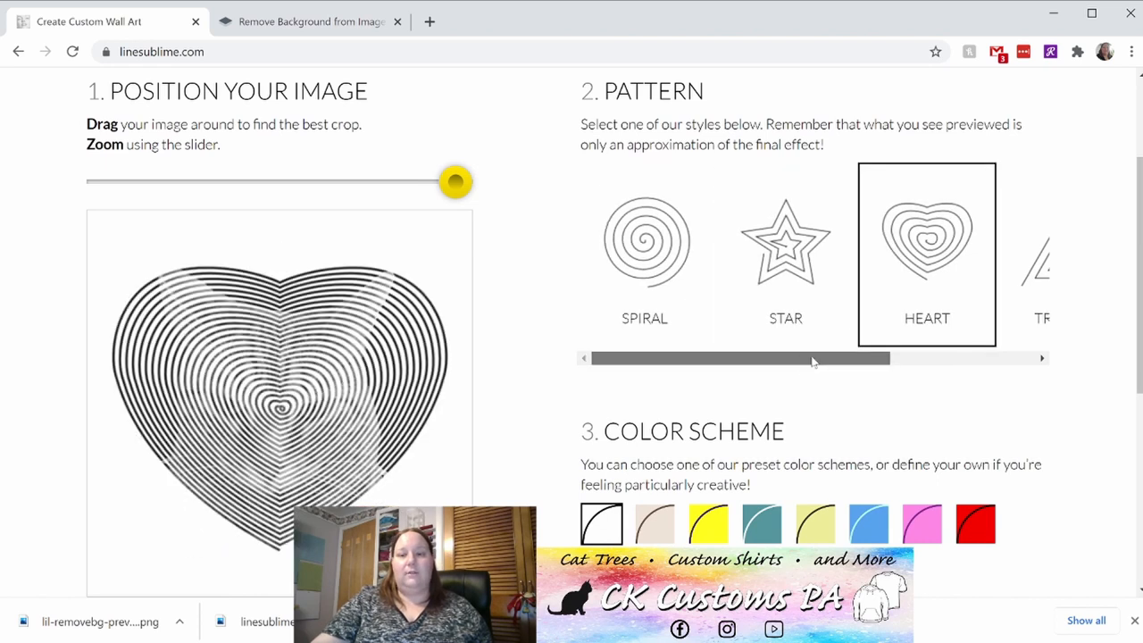
{"action": "left_click", "coordinate": [837, 254]}
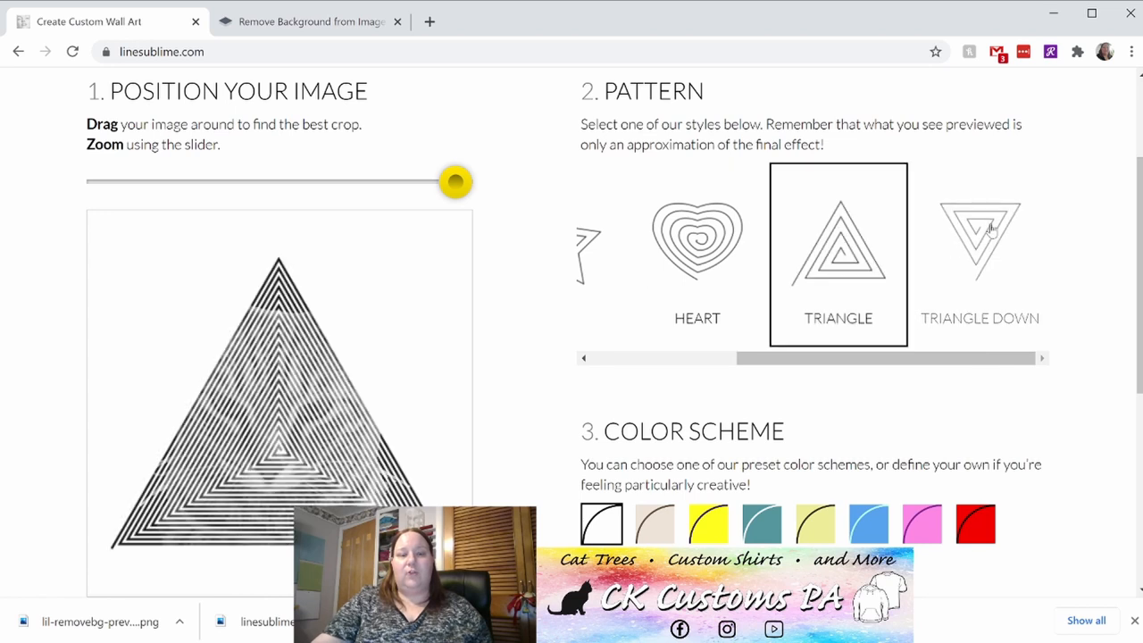
{"action": "left_click", "coordinate": [979, 254]}
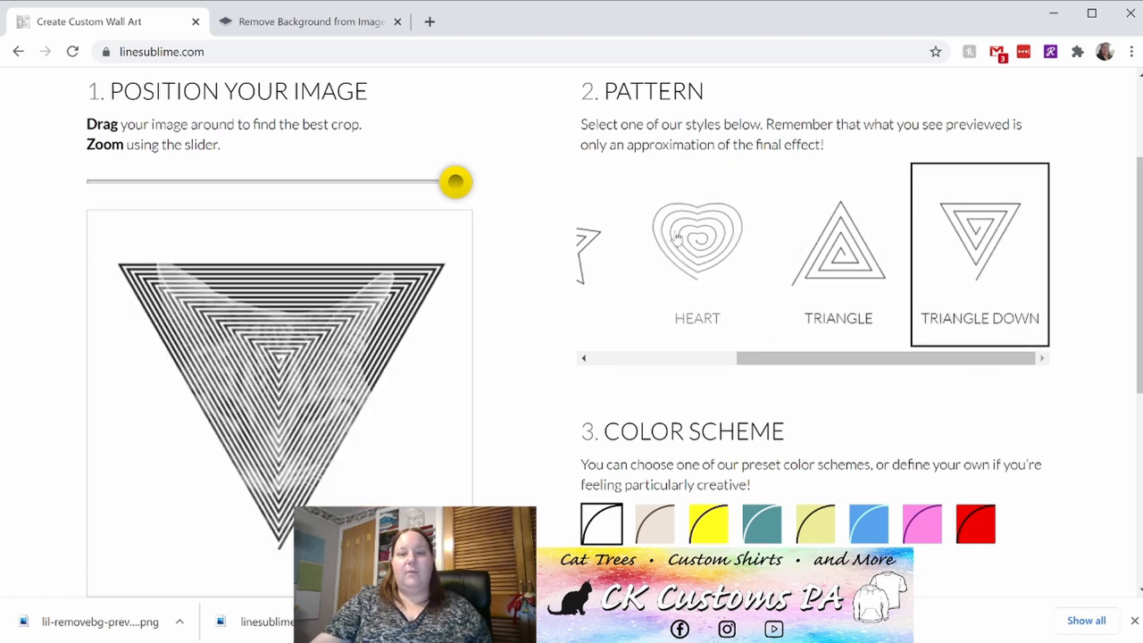
{"action": "left_click", "coordinate": [696, 241]}
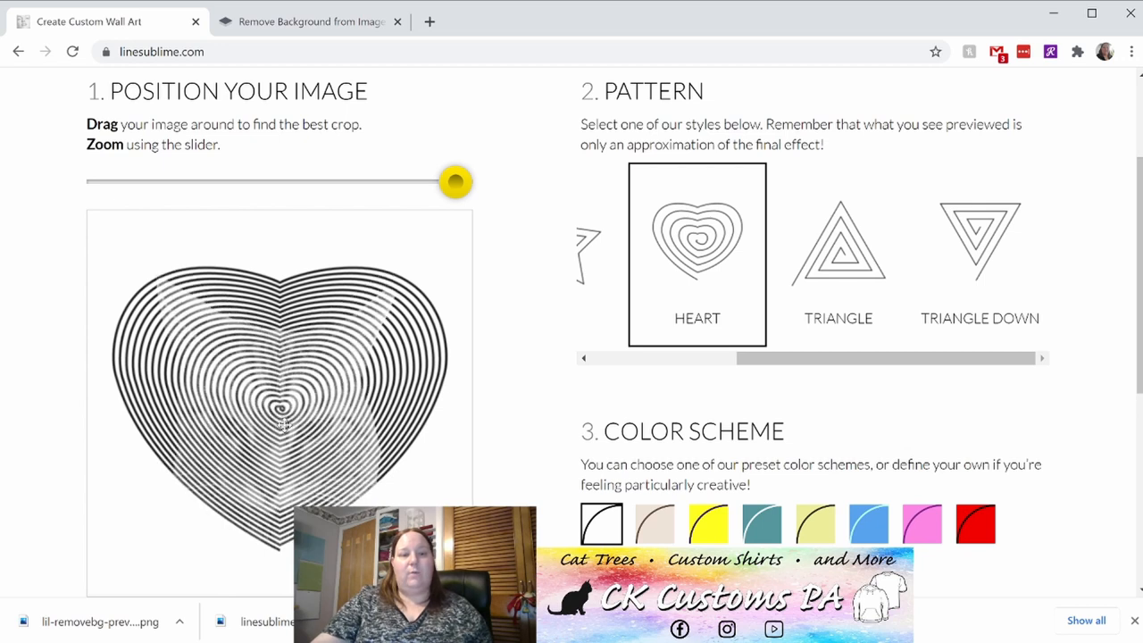
Scroll down to the Create Your Image section.
{"action": "scroll", "scroll_direction": "down", "scroll_amount": 3}
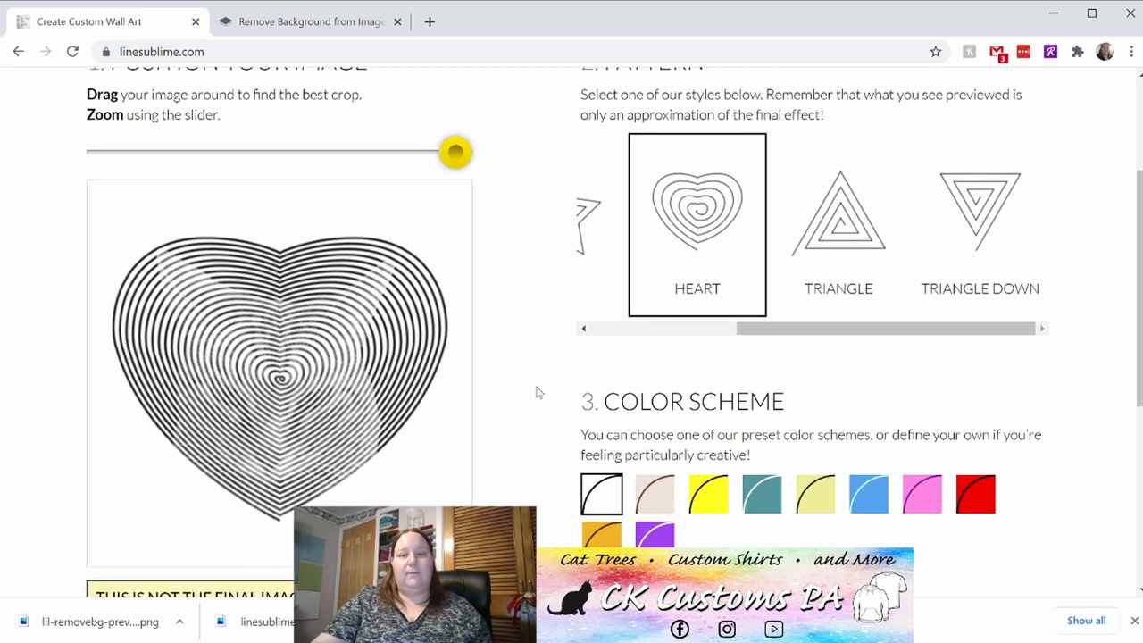
{"action": "scroll", "scroll_direction": "down", "scroll_amount": 3}
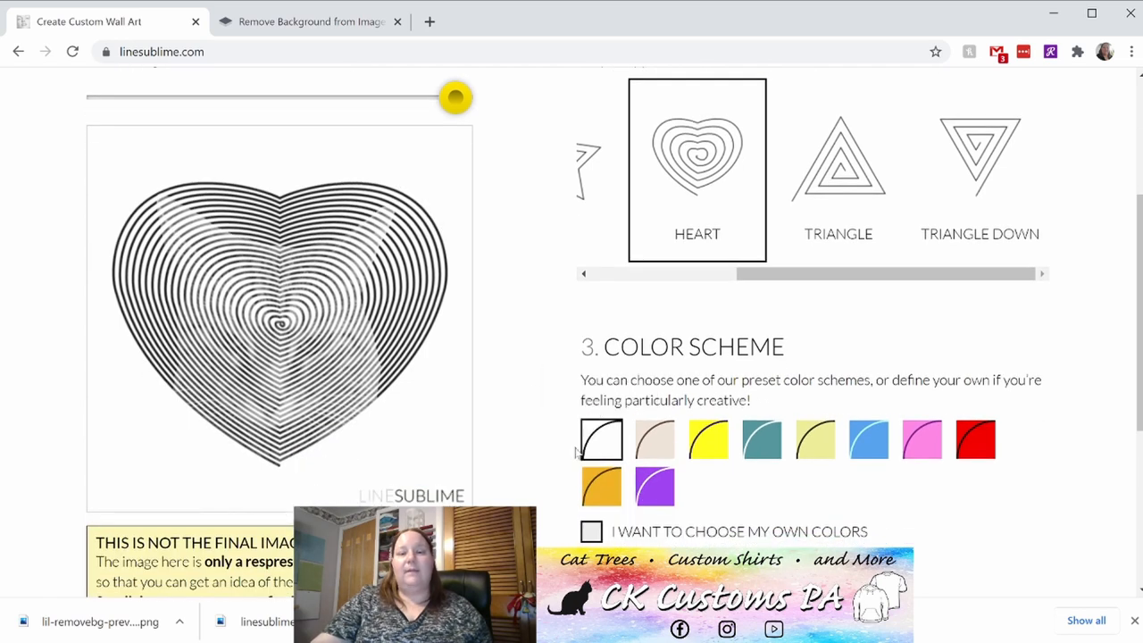
{"action": "mouse_move", "coordinate": [601, 439]}
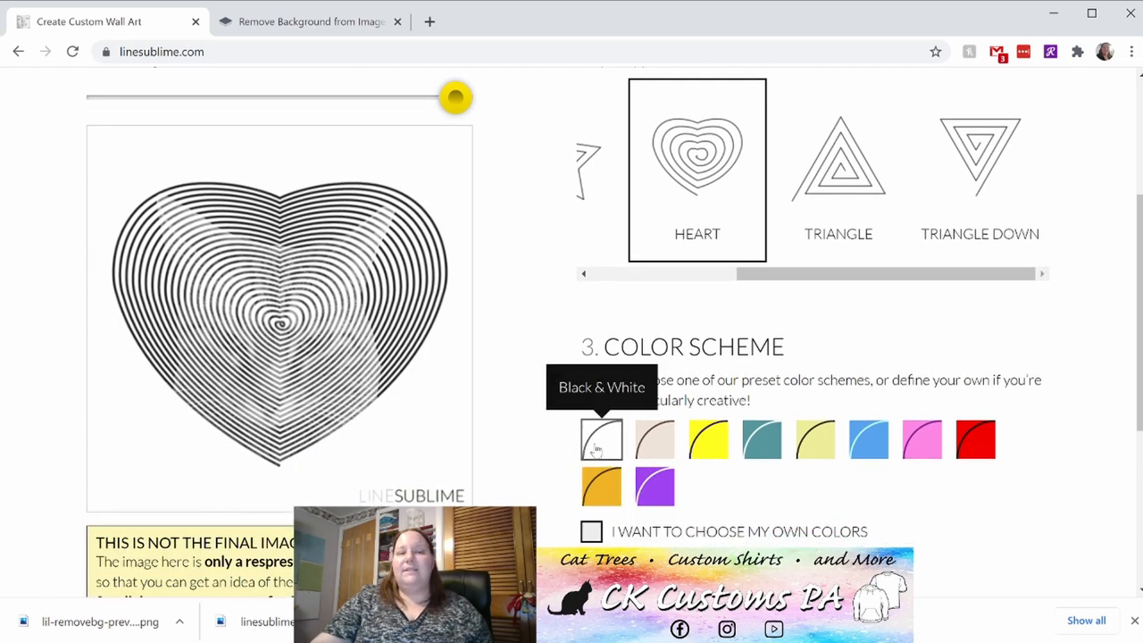
{"action": "scroll", "scroll_direction": "down", "scroll_amount": 3}
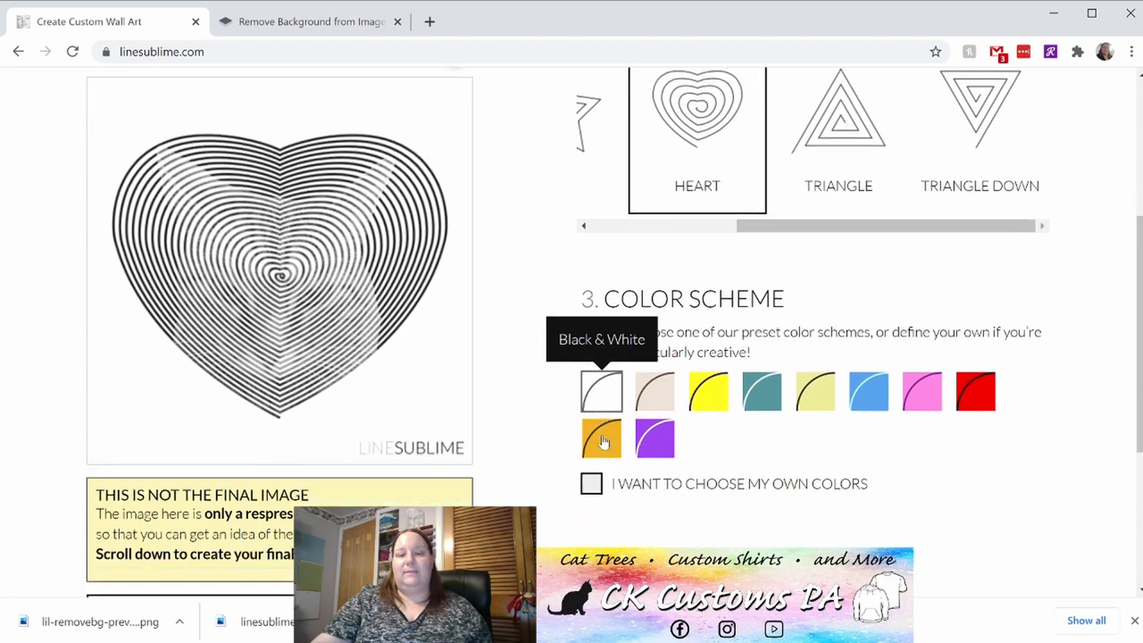
{"action": "scroll", "scroll_direction": "down", "scroll_amount": 3}
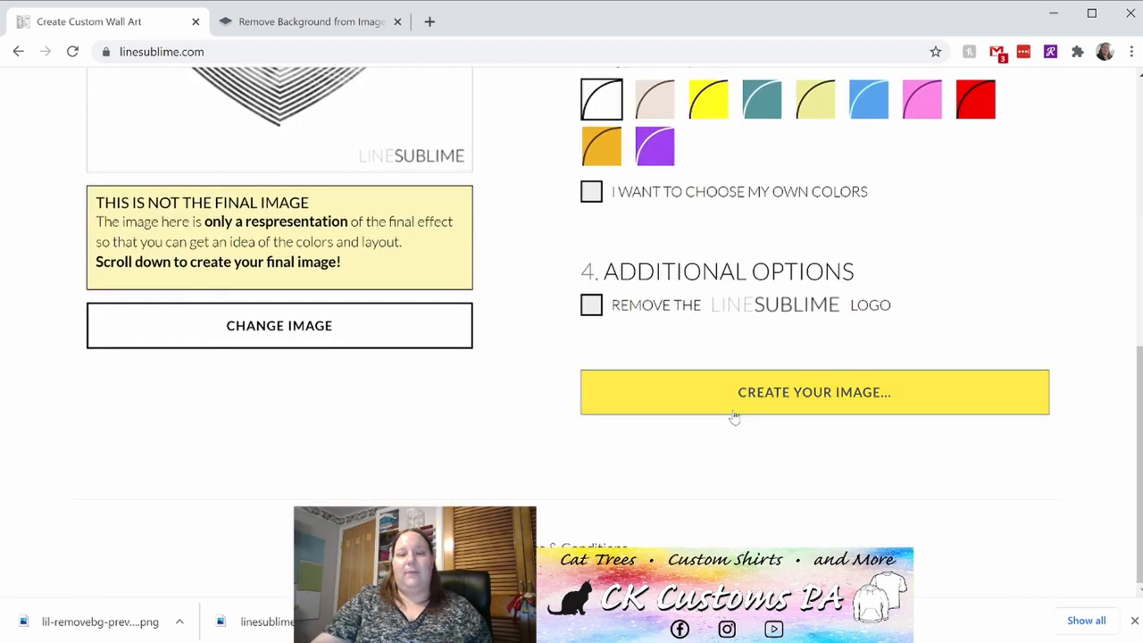
Create the heart line-art cat image and download the PNG.
{"action": "left_click", "coordinate": [814, 392]}
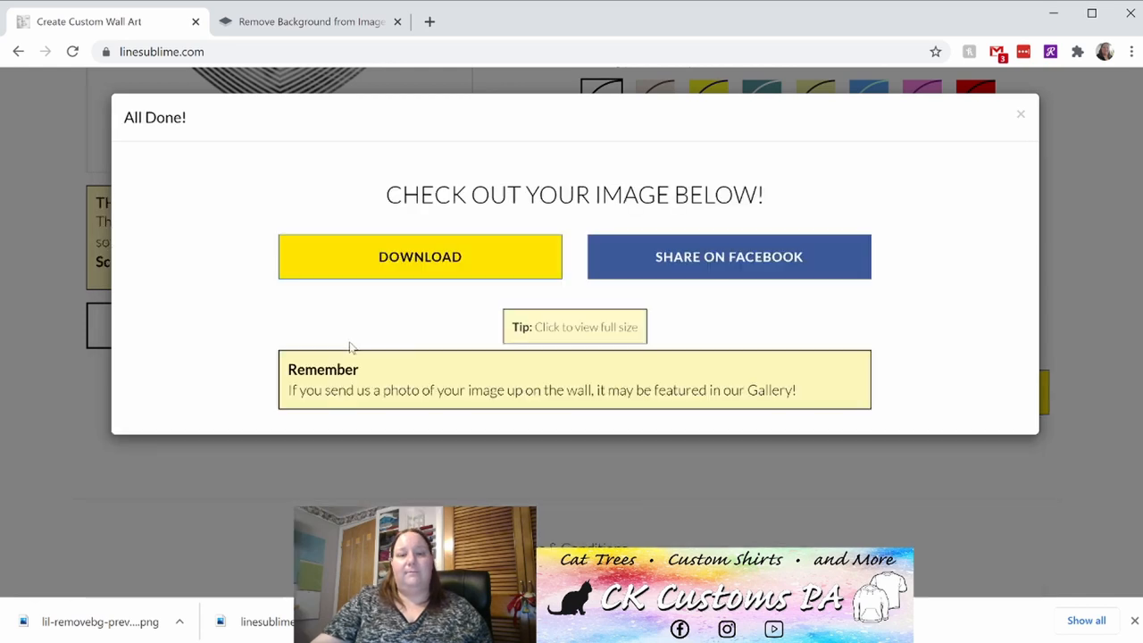
{"action": "left_click", "coordinate": [420, 256]}
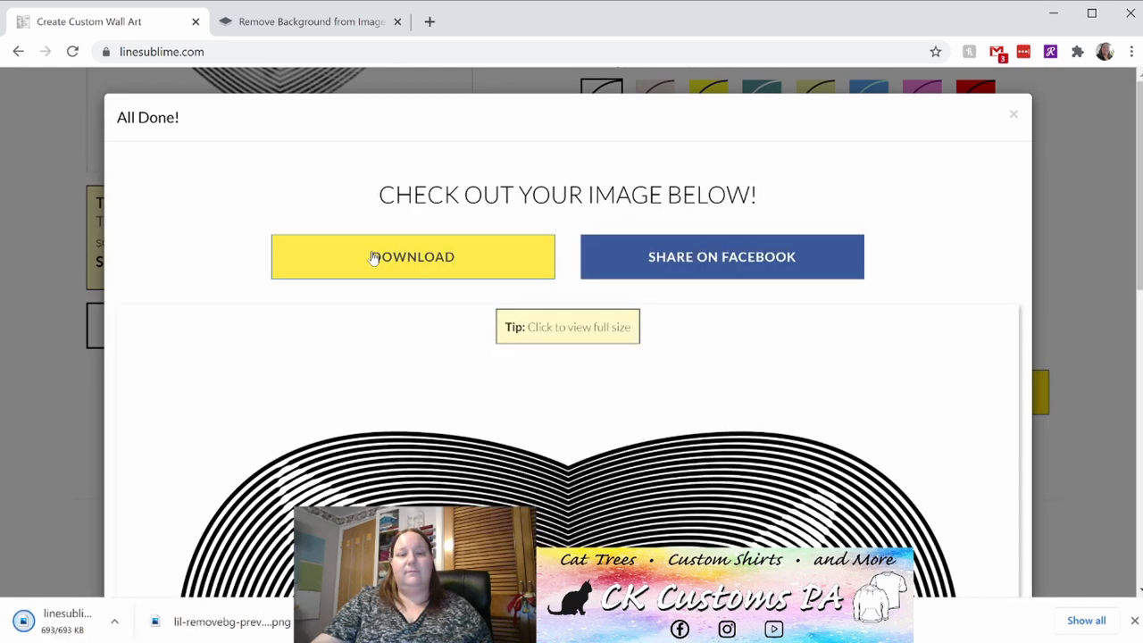
{"action": "left_click", "coordinate": [413, 256]}
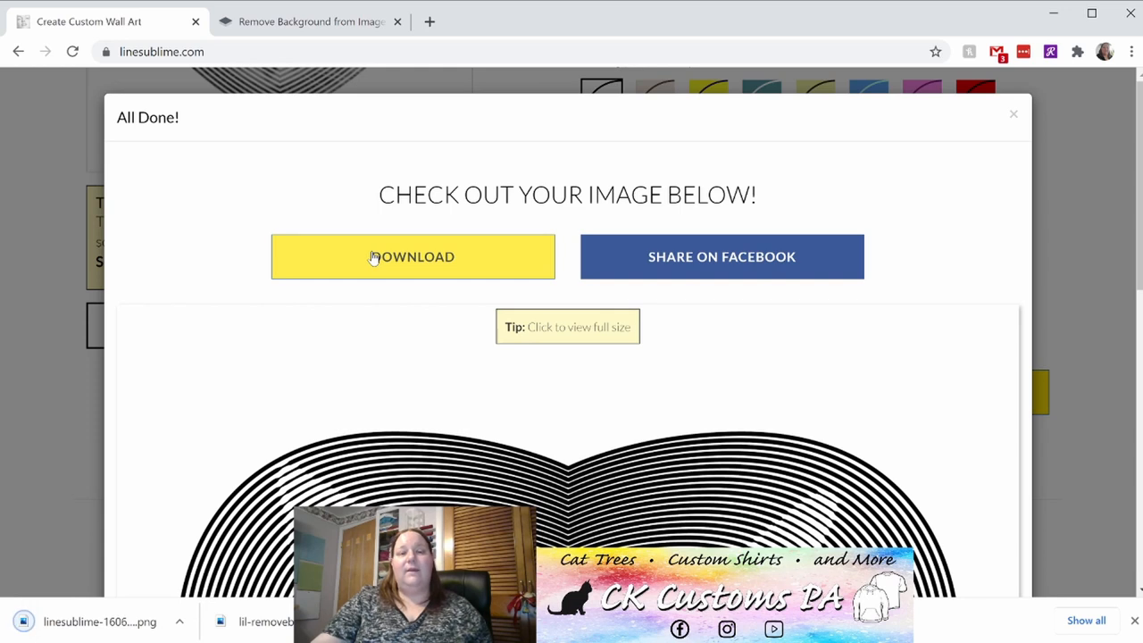
{"action": "mouse_move", "coordinate": [395, 270]}
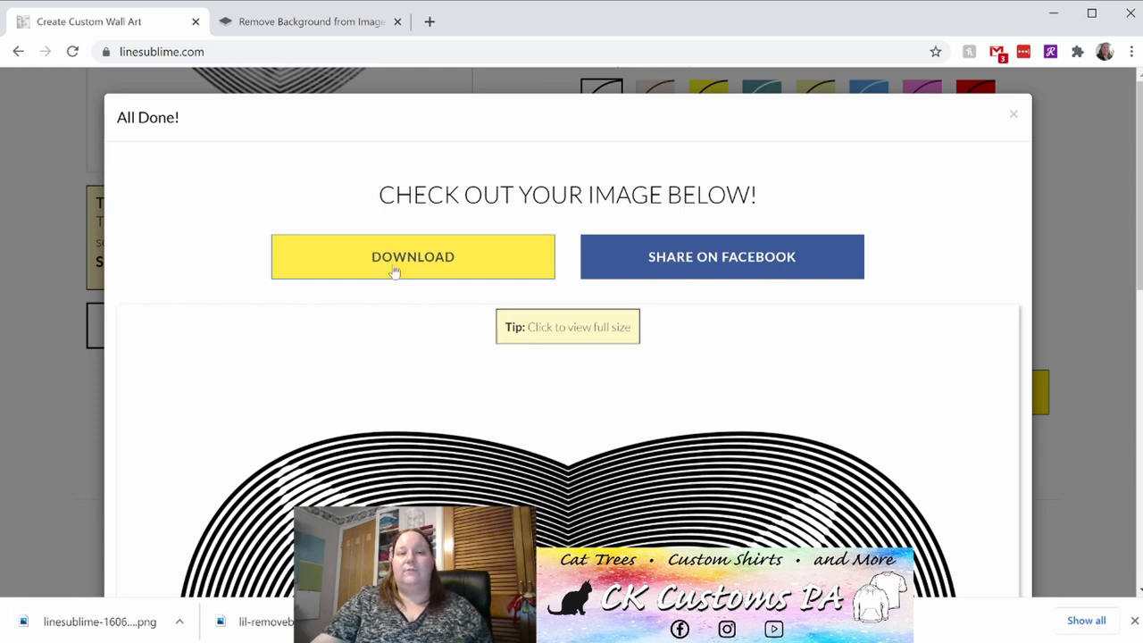
{"action": "mouse_move", "coordinate": [159, 614]}
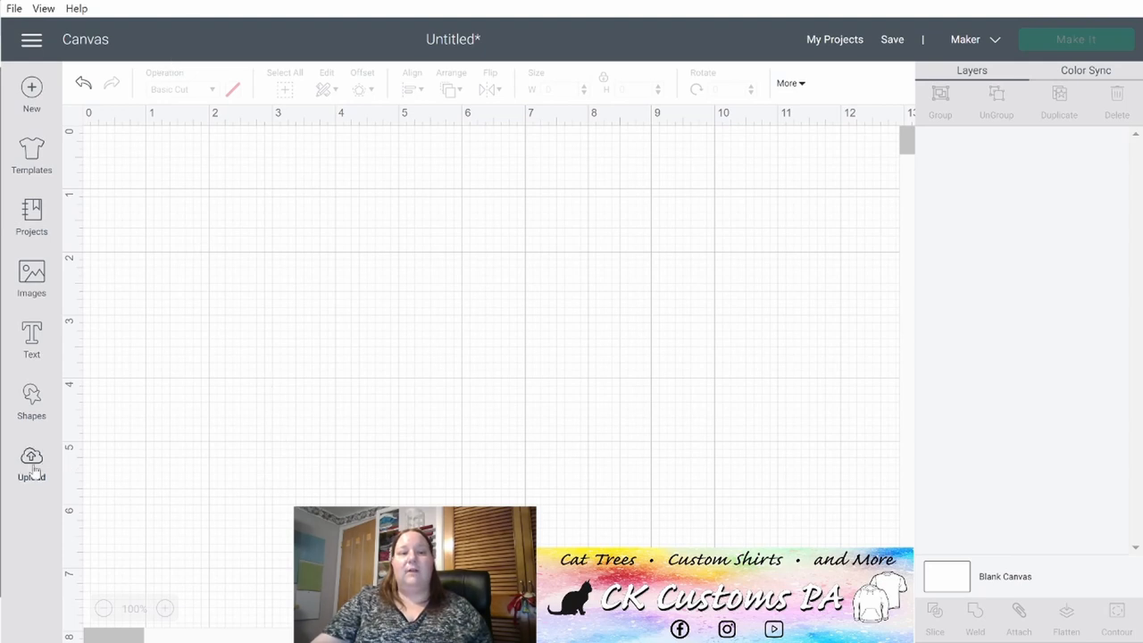
Upload the LineSublime heart cat PNG as an image in Design Space.
{"action": "left_click", "coordinate": [31, 460]}
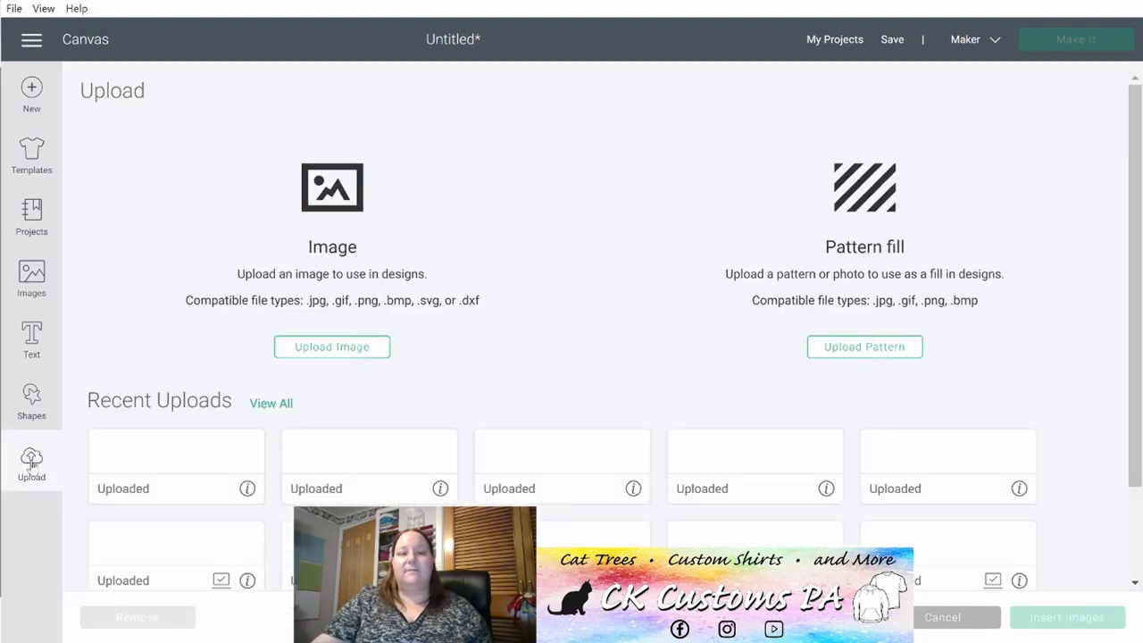
{"action": "left_click", "coordinate": [331, 346]}
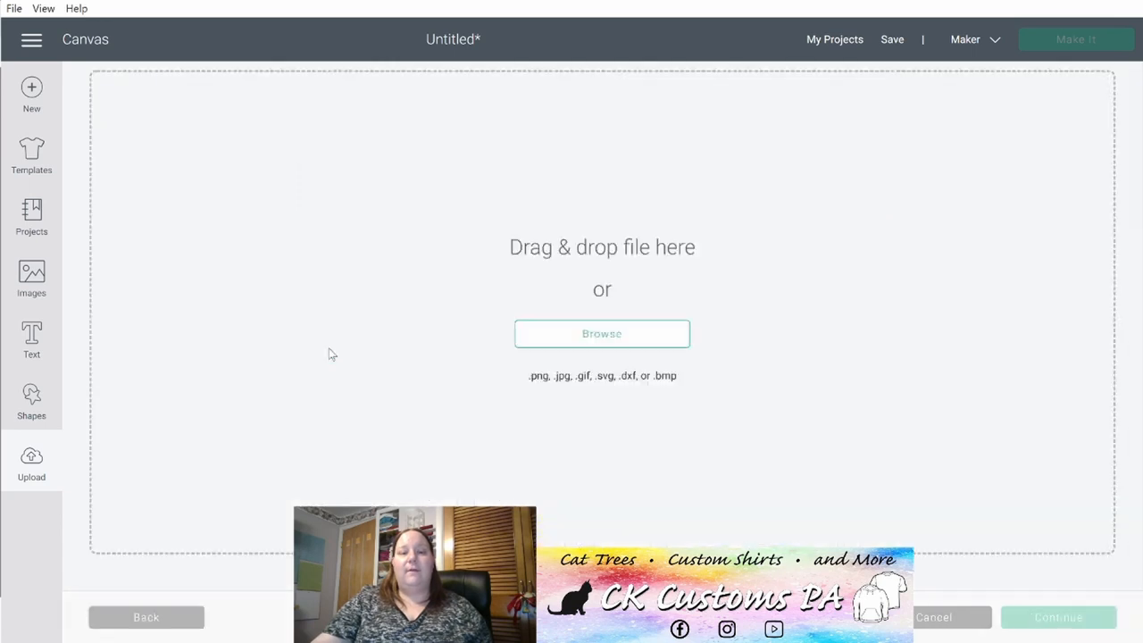
{"action": "mouse_move", "coordinate": [602, 333]}
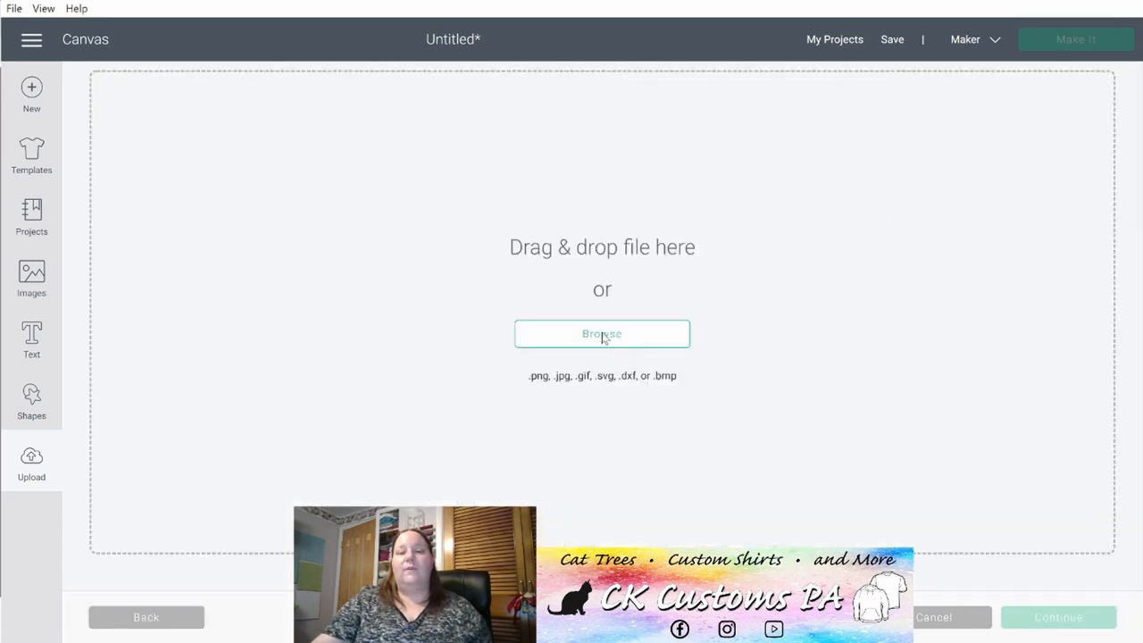
{"action": "mouse_move", "coordinate": [238, 243]}
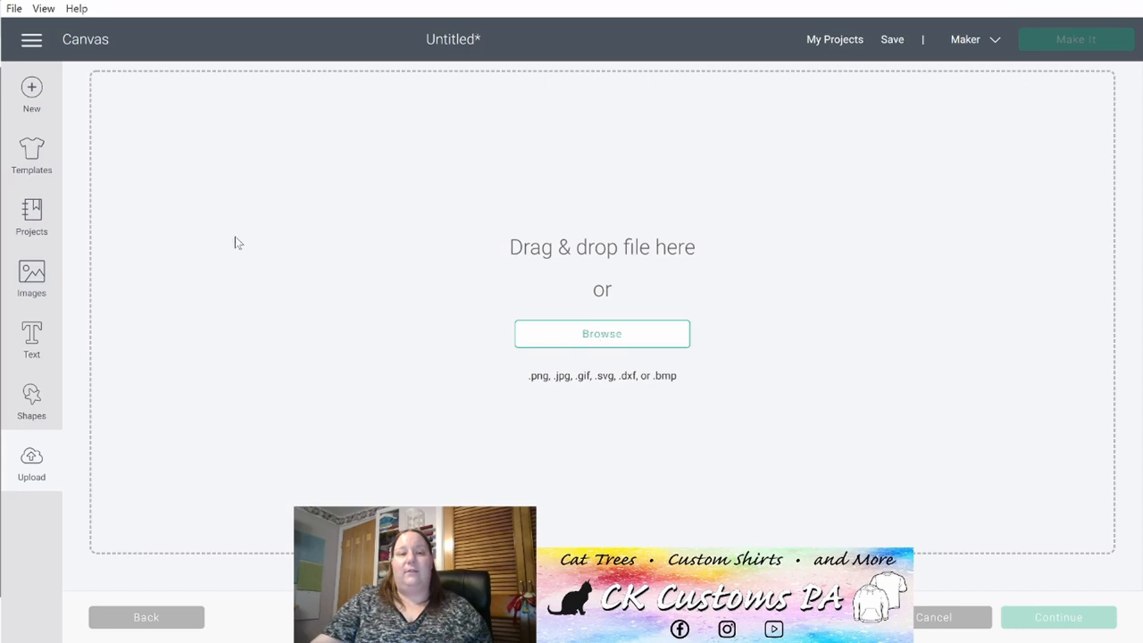
{"action": "mouse_move", "coordinate": [95, 311]}
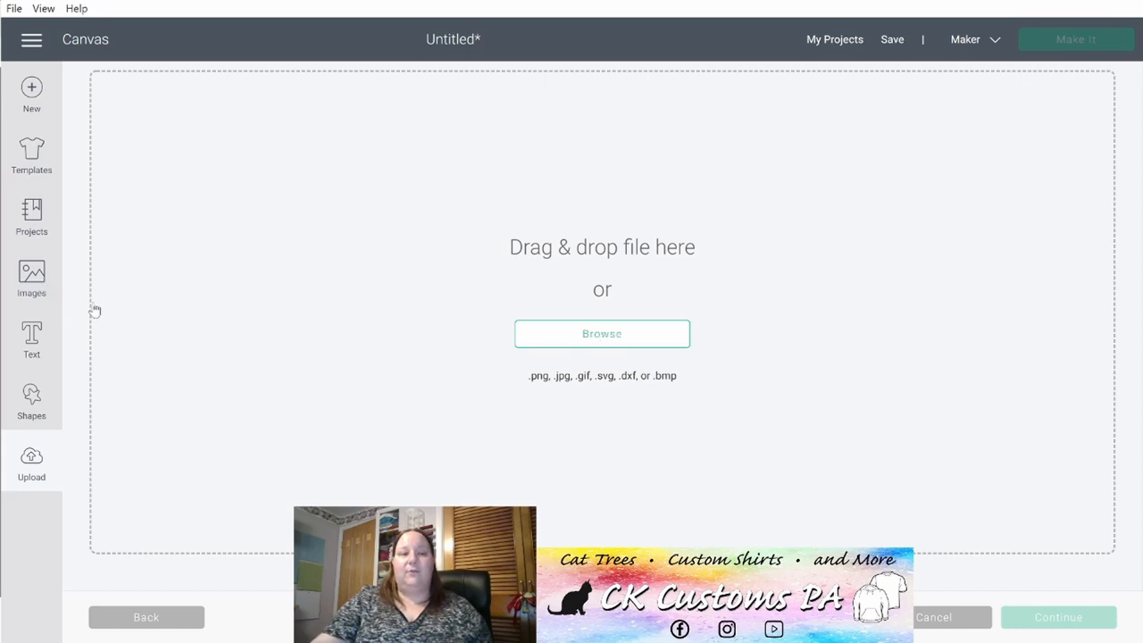
{"action": "mouse_move", "coordinate": [226, 138]}
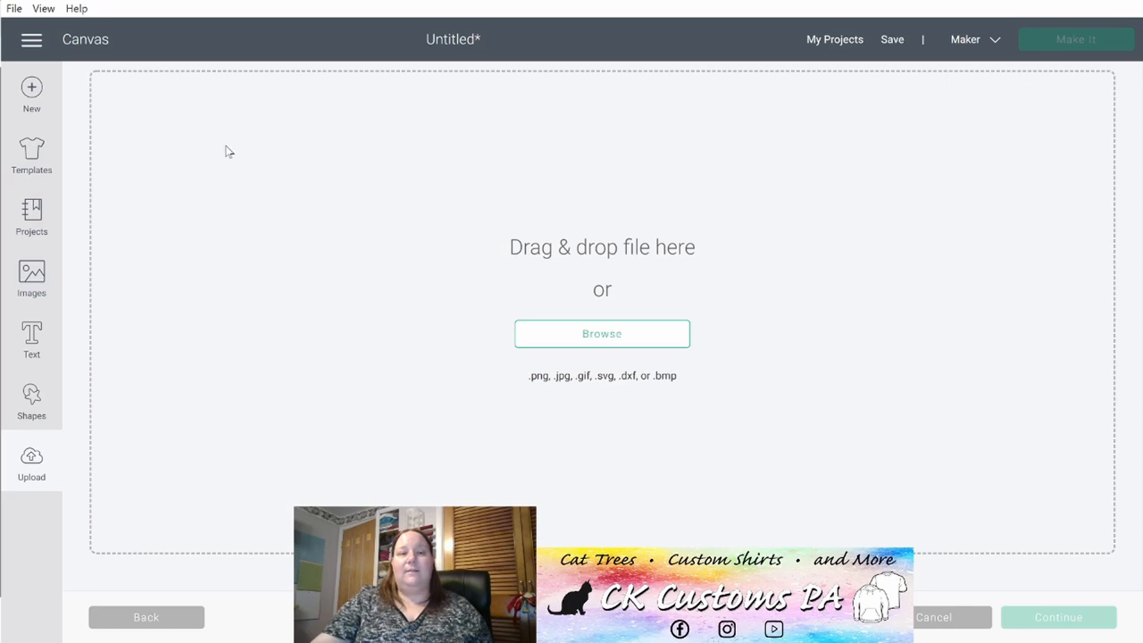
{"action": "left_click", "coordinate": [601, 333]}
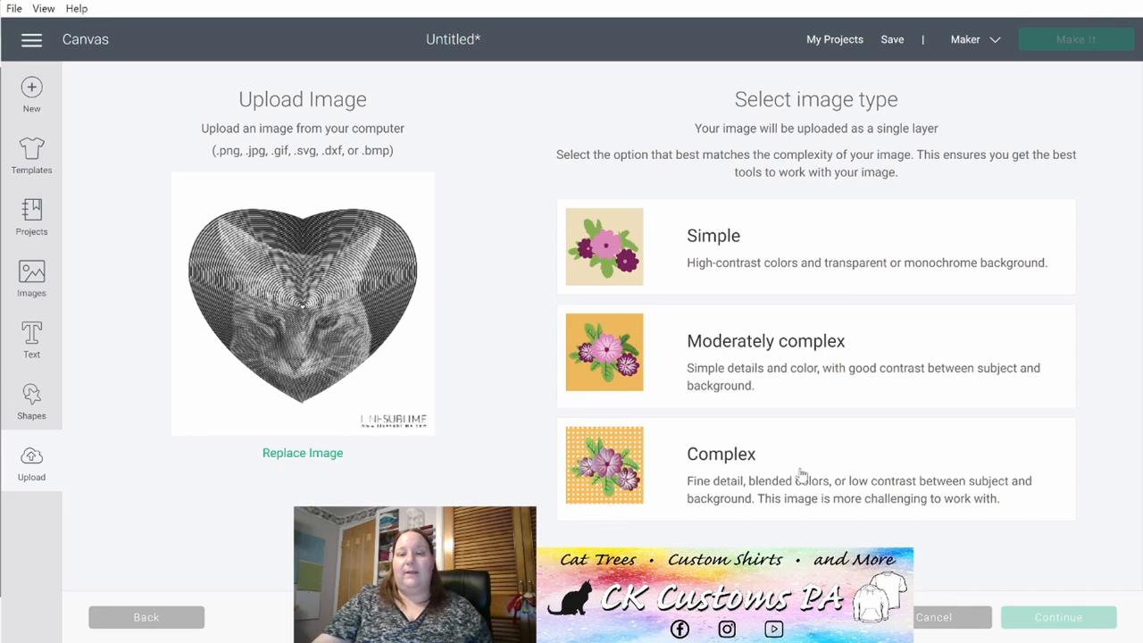
Choose Complex as the image type and continue.
{"action": "left_click", "coordinate": [814, 467]}
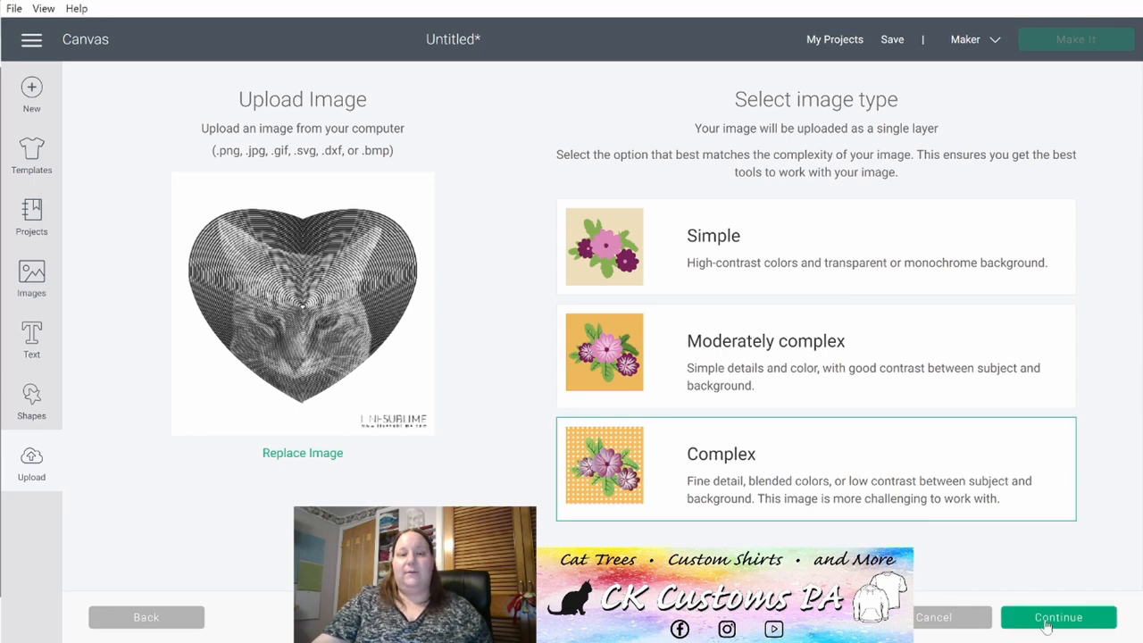
{"action": "left_click", "coordinate": [1058, 617]}
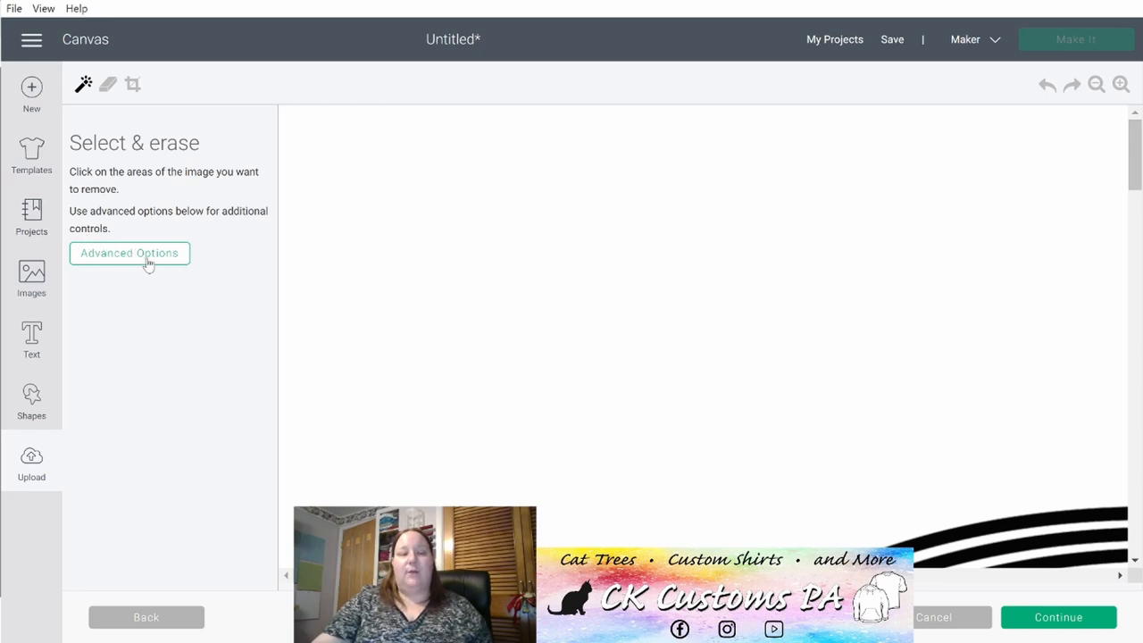
Set colour tolerance to 100, erase the white background, and continue.
{"action": "left_click", "coordinate": [130, 252]}
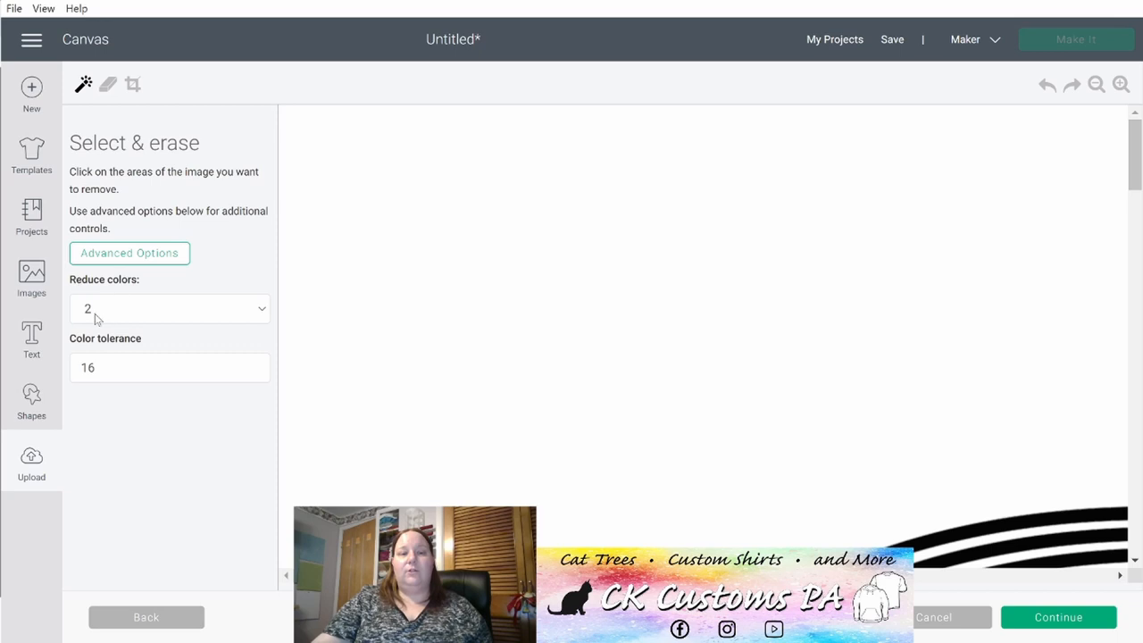
{"action": "mouse_move", "coordinate": [125, 318]}
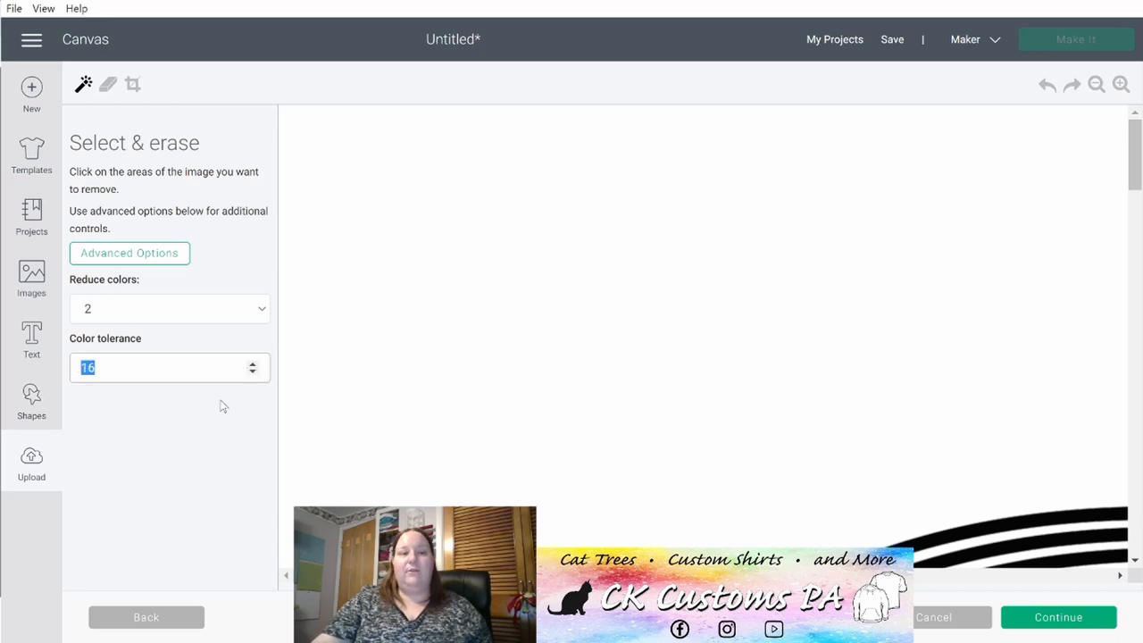
{"action": "type", "text": "100"}
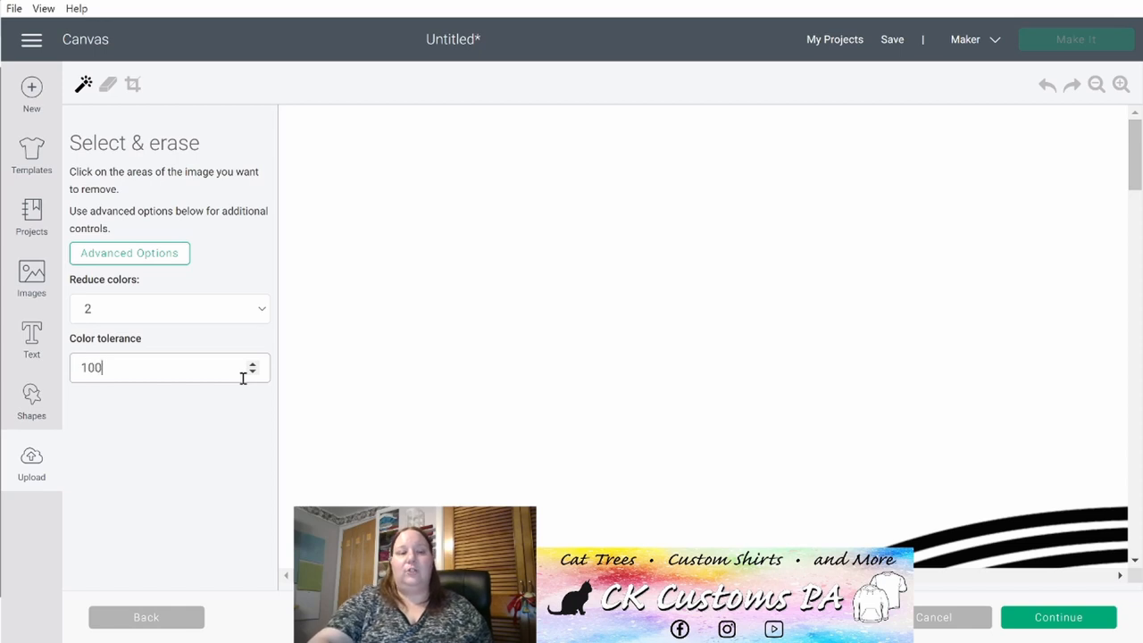
{"action": "mouse_move", "coordinate": [715, 317]}
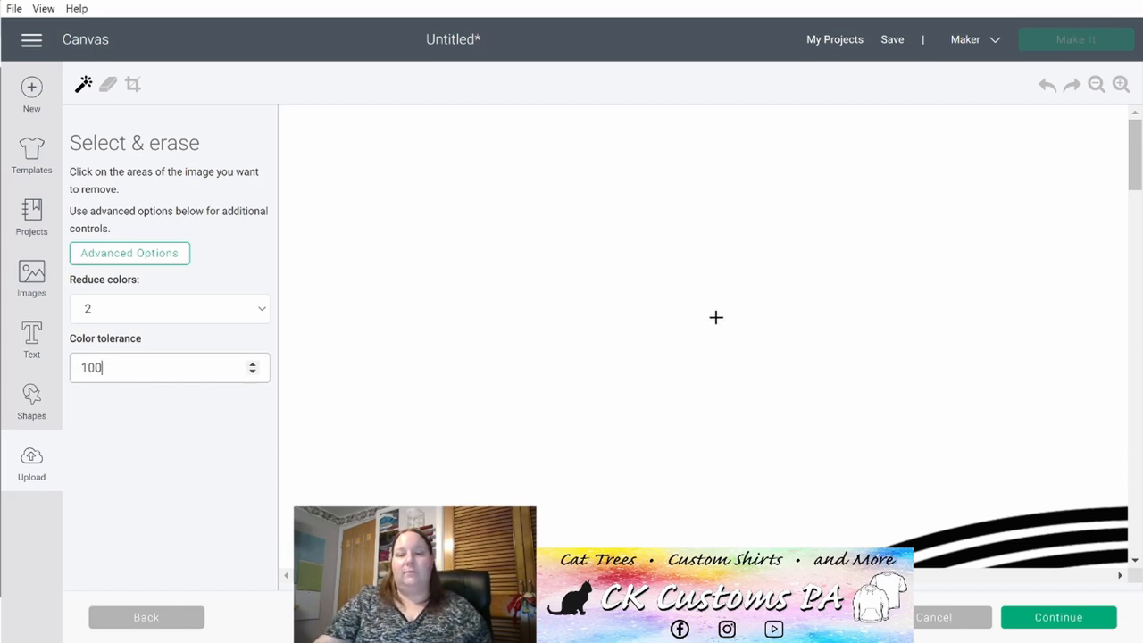
{"action": "left_click", "coordinate": [715, 318]}
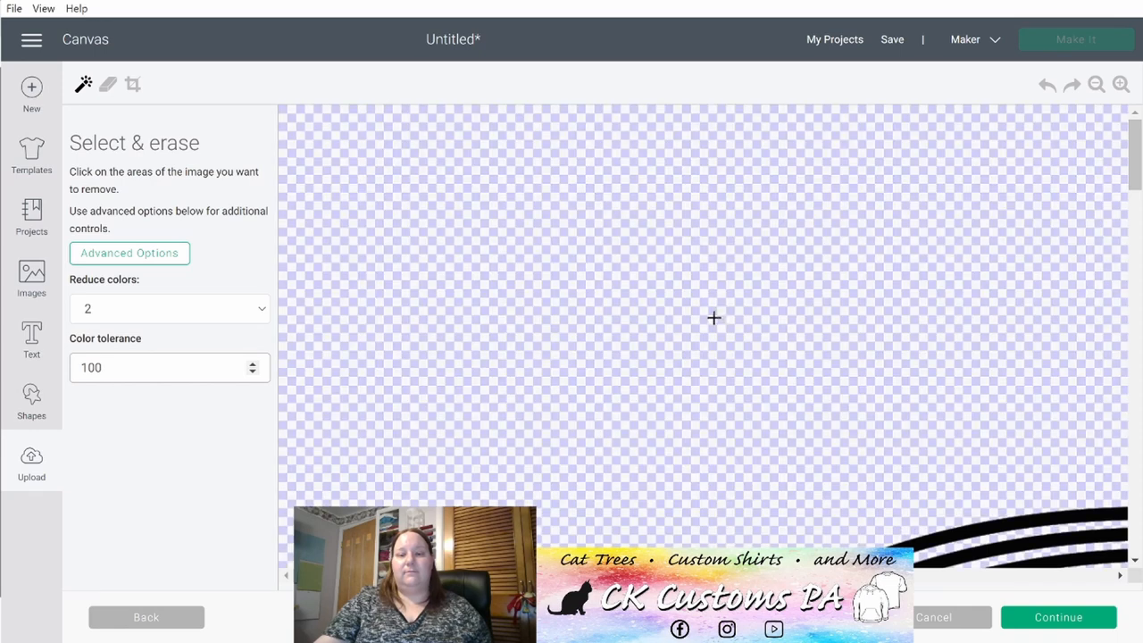
{"action": "left_click", "coordinate": [1047, 84]}
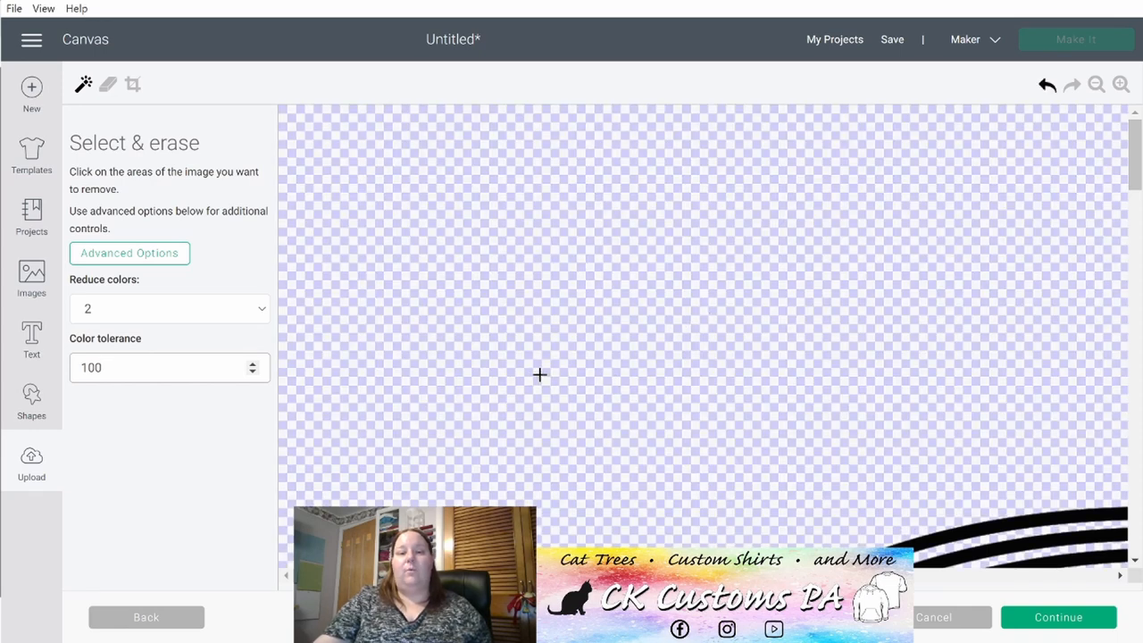
{"action": "mouse_move", "coordinate": [587, 432]}
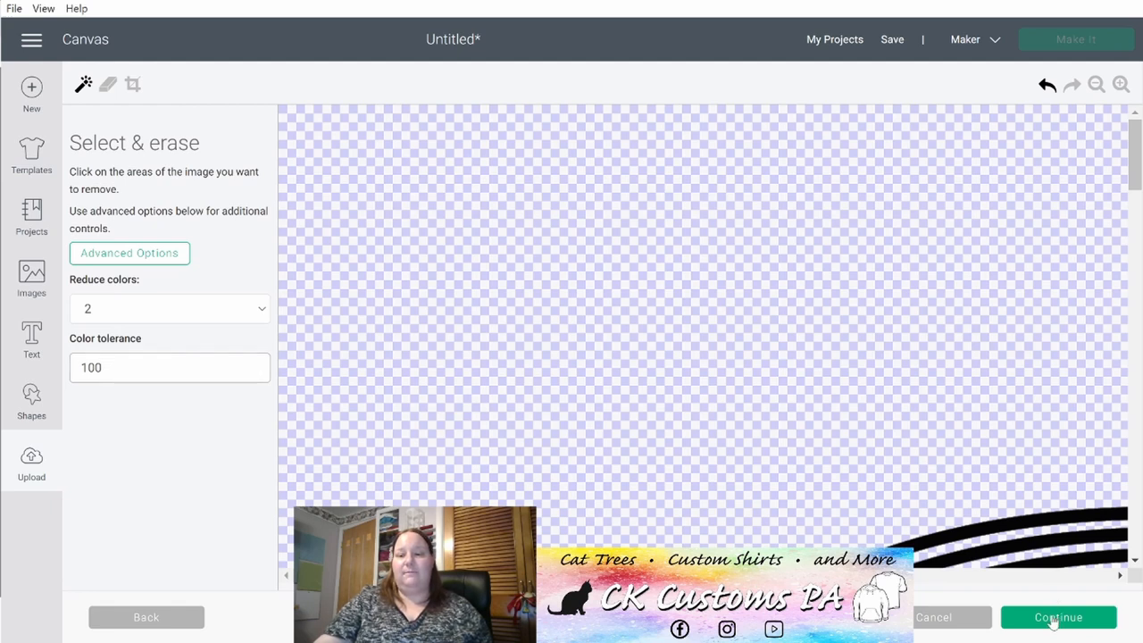
{"action": "left_click", "coordinate": [1058, 617]}
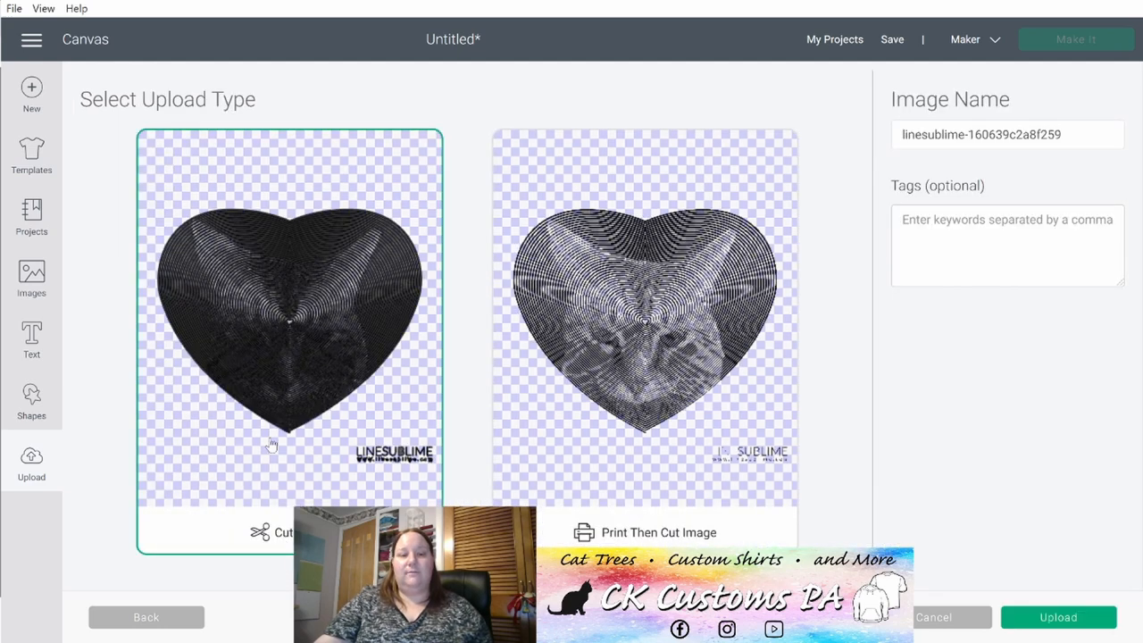
{"action": "mouse_move", "coordinate": [1058, 617]}
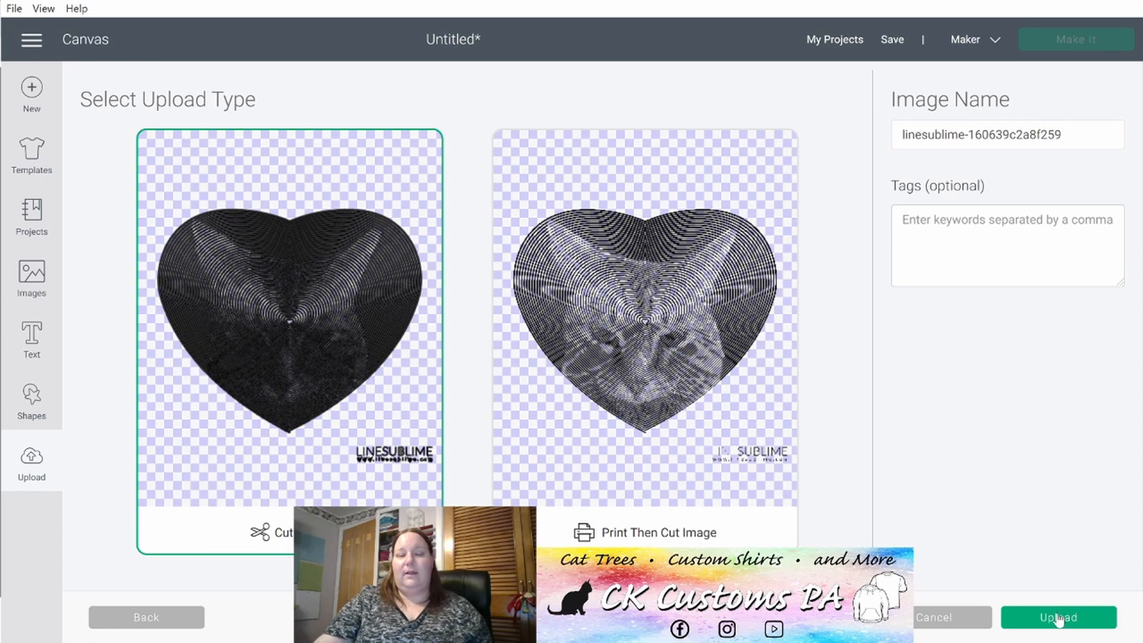
Upload the heart cat line art with the Cut Image upload type.
{"action": "left_click", "coordinate": [1058, 617]}
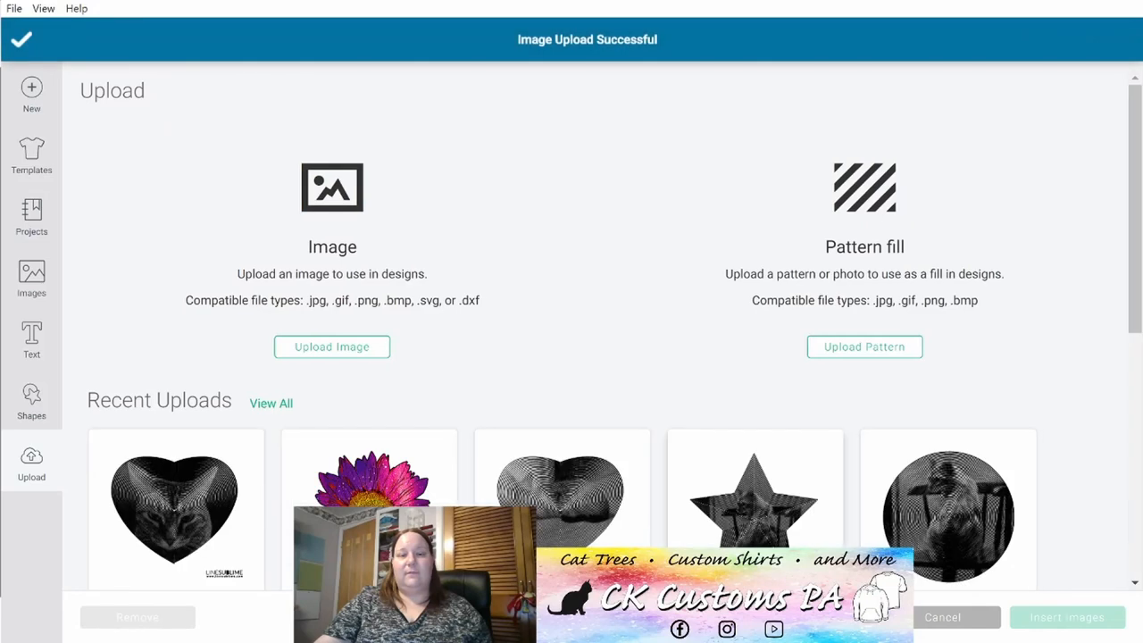
Pick the heart cat image from Recent Uploads and insert it into the design.
{"action": "scroll", "scroll_direction": "down", "scroll_amount": 3}
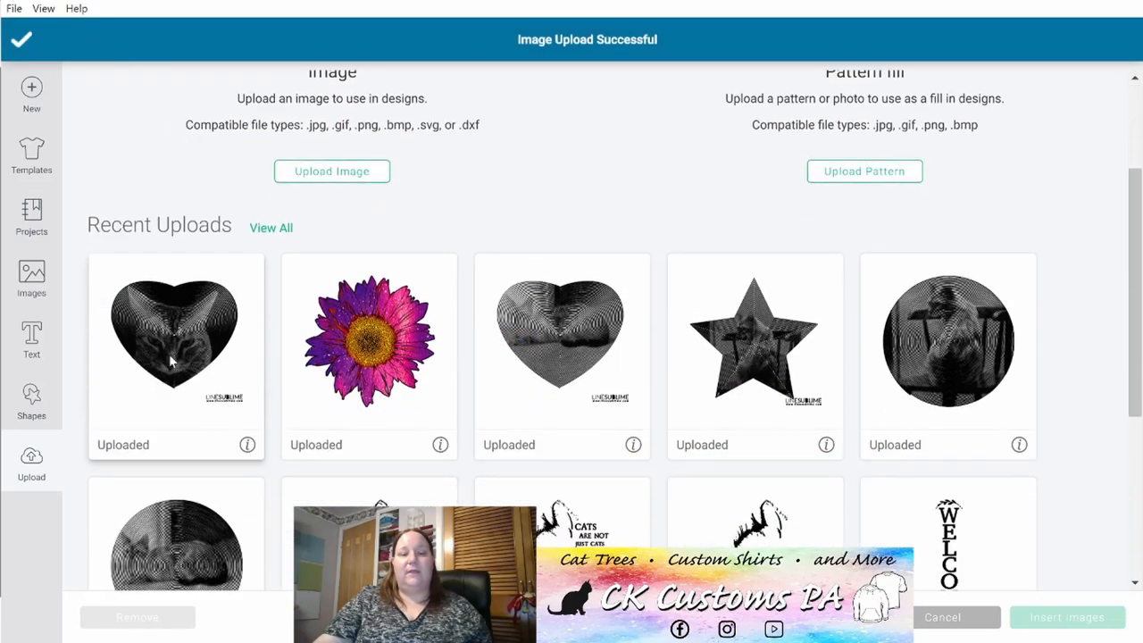
{"action": "left_click", "coordinate": [176, 339]}
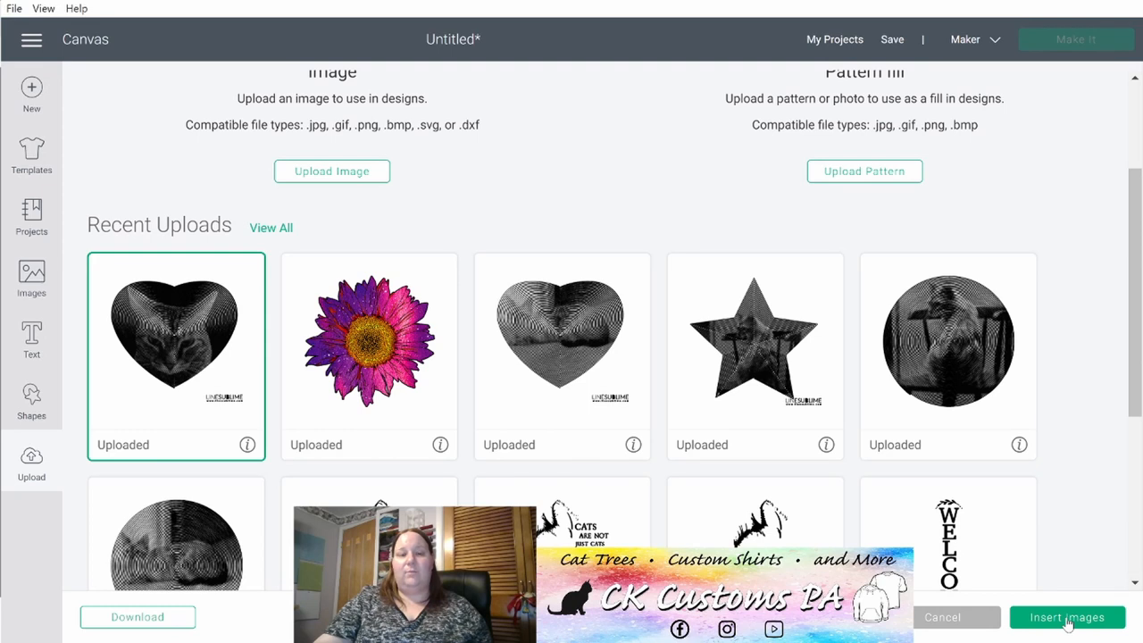
{"action": "left_click", "coordinate": [1067, 617]}
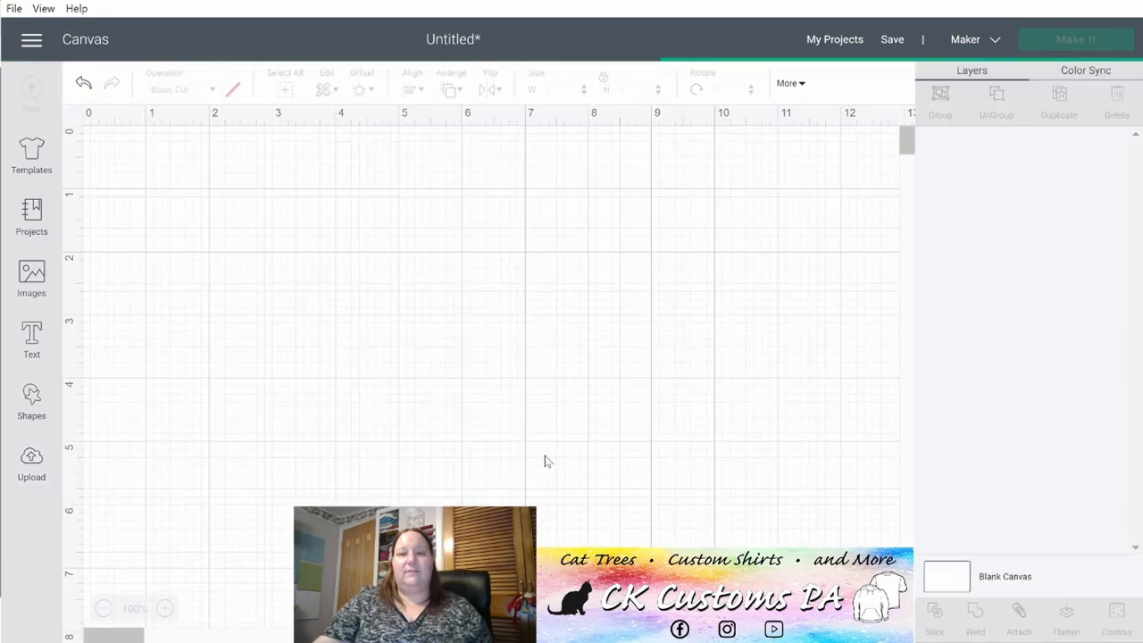
{"action": "mouse_move", "coordinate": [536, 412]}
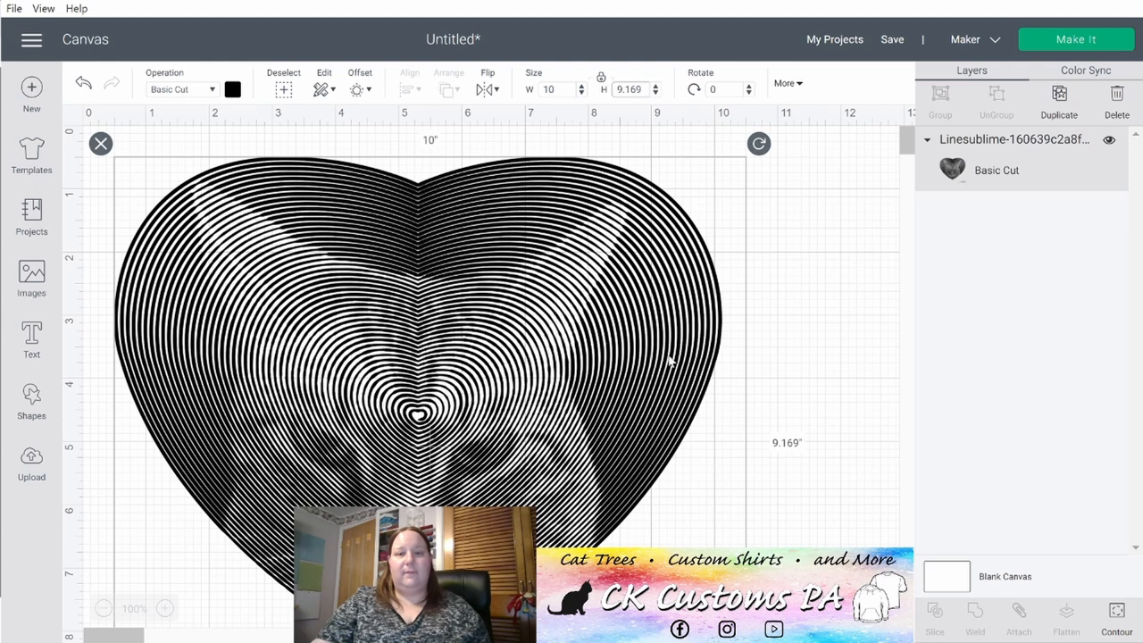
Scroll down the canvas to reveal the LINESUBLIME logo beneath the 10-inch image.
{"action": "scroll", "scroll_direction": "down", "scroll_amount": 3}
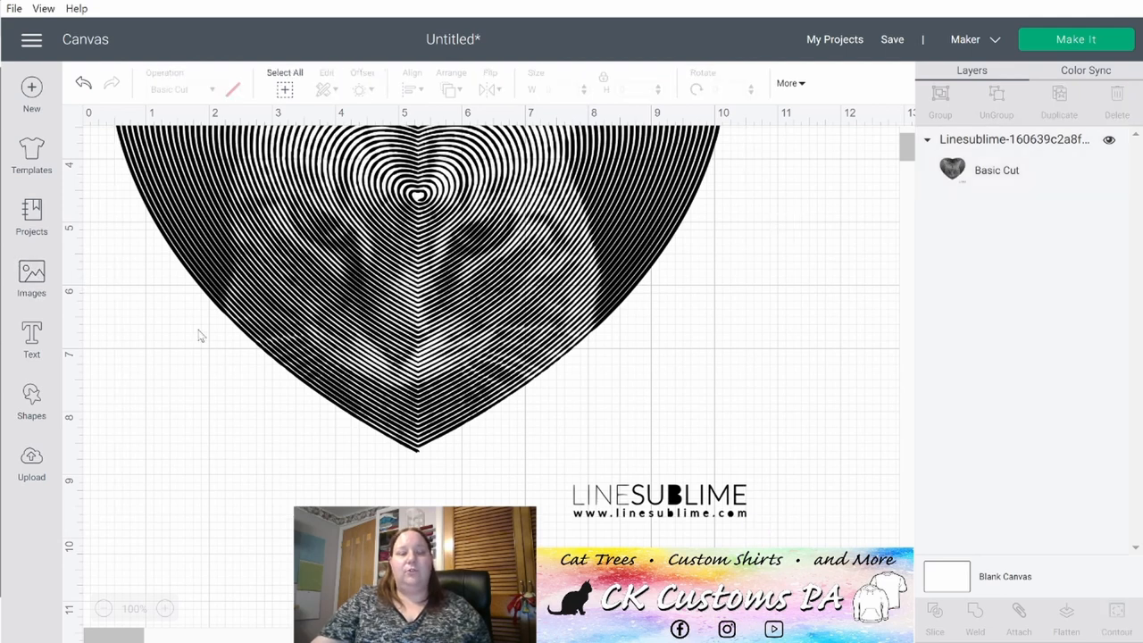
Add a square over the LINESUBLIME logo and slice the logo away.
{"action": "left_click", "coordinate": [31, 402]}
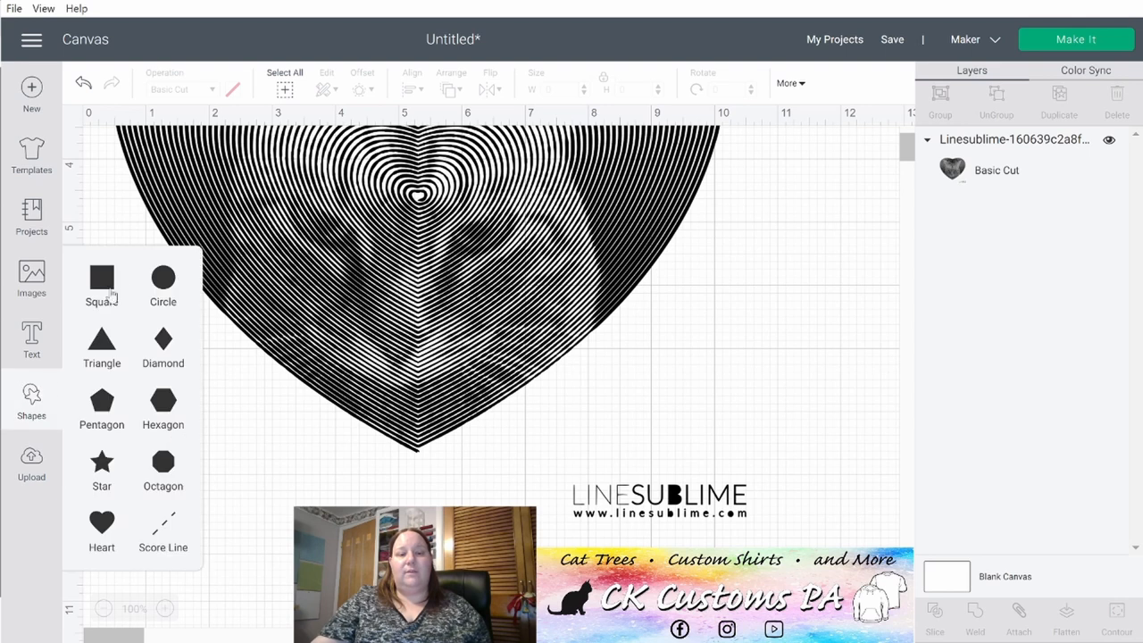
{"action": "left_click", "coordinate": [102, 278]}
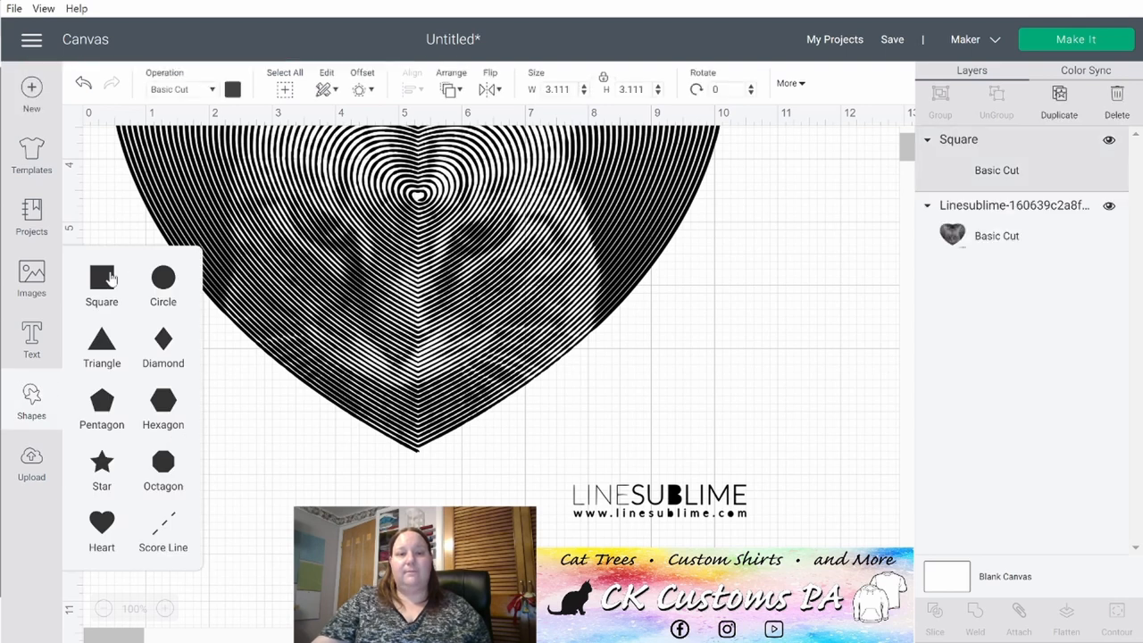
{"action": "left_click", "coordinate": [101, 278]}
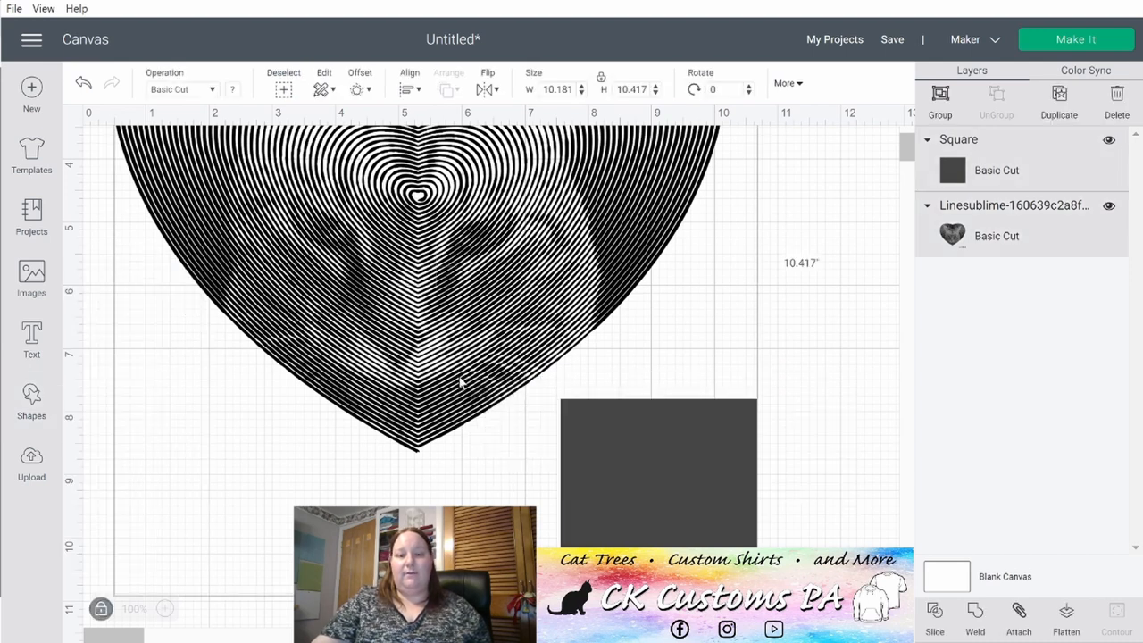
{"action": "mouse_move", "coordinate": [615, 362]}
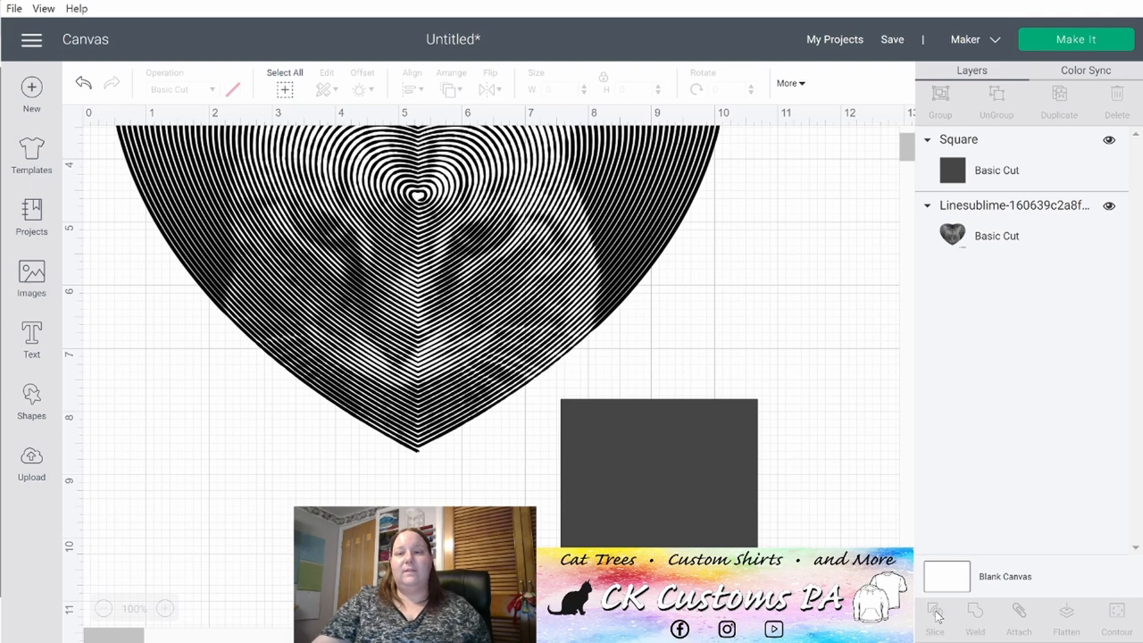
{"action": "mouse_move", "coordinate": [687, 484]}
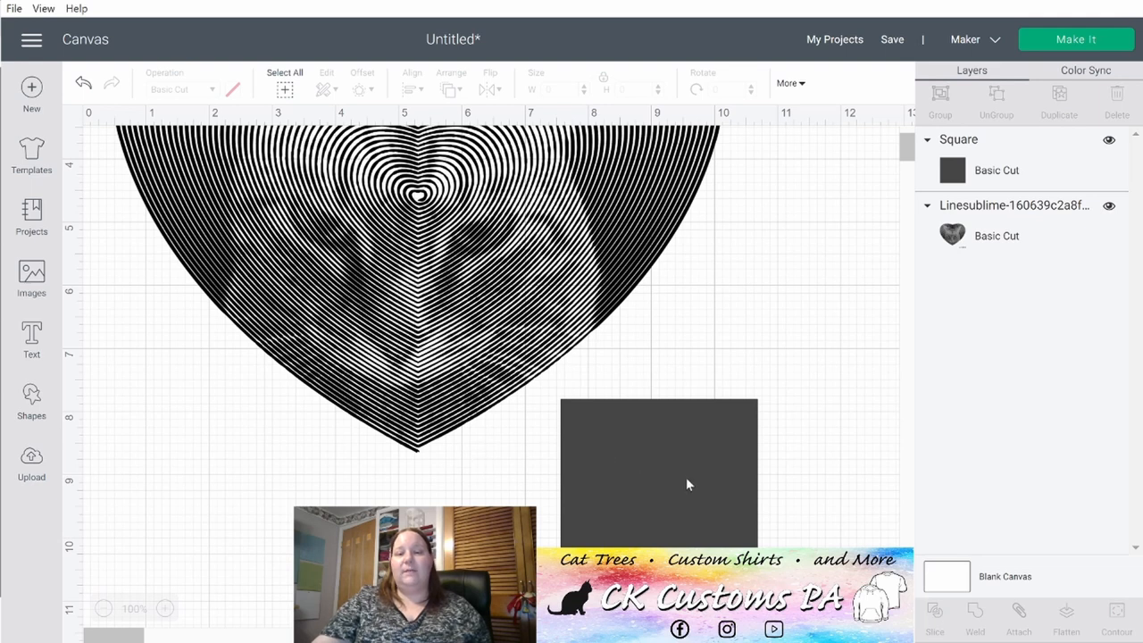
{"action": "mouse_move", "coordinate": [604, 441]}
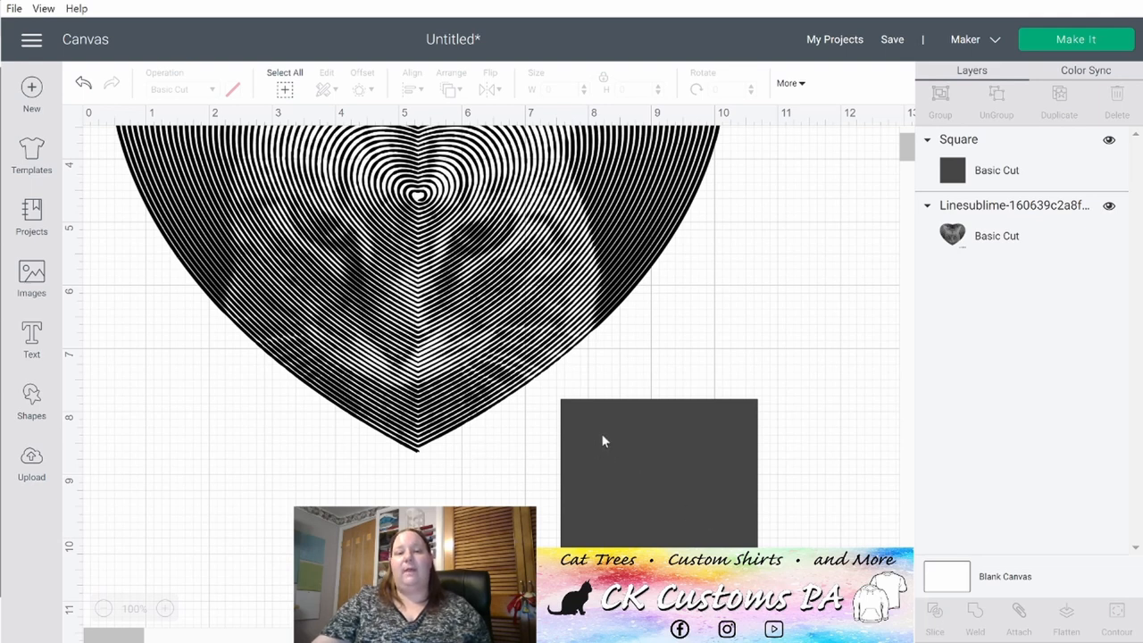
{"action": "mouse_move", "coordinate": [636, 444]}
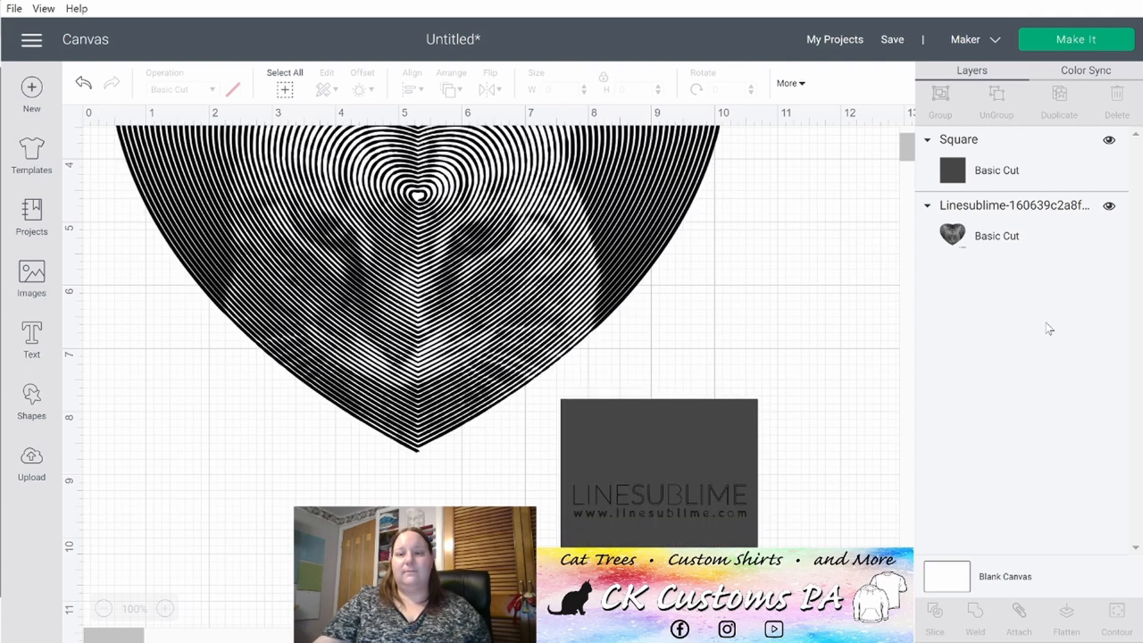
{"action": "left_click", "coordinate": [934, 615]}
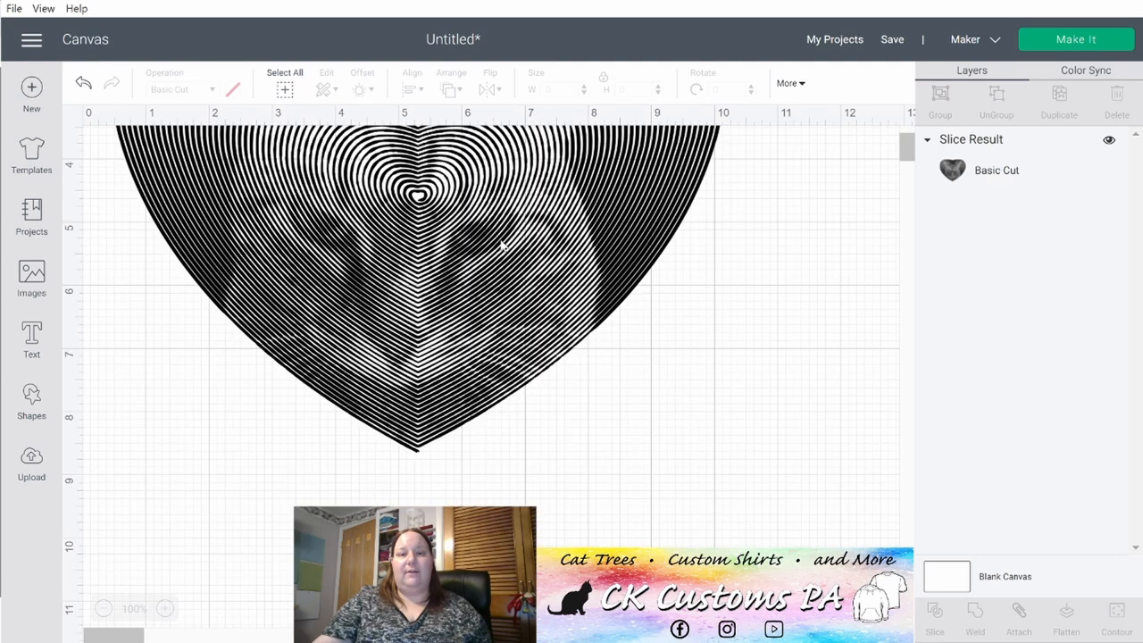
Set the Slice Result width to 10 inches.
{"action": "left_click", "coordinate": [503, 246]}
{"action": "type", "text": "10"}
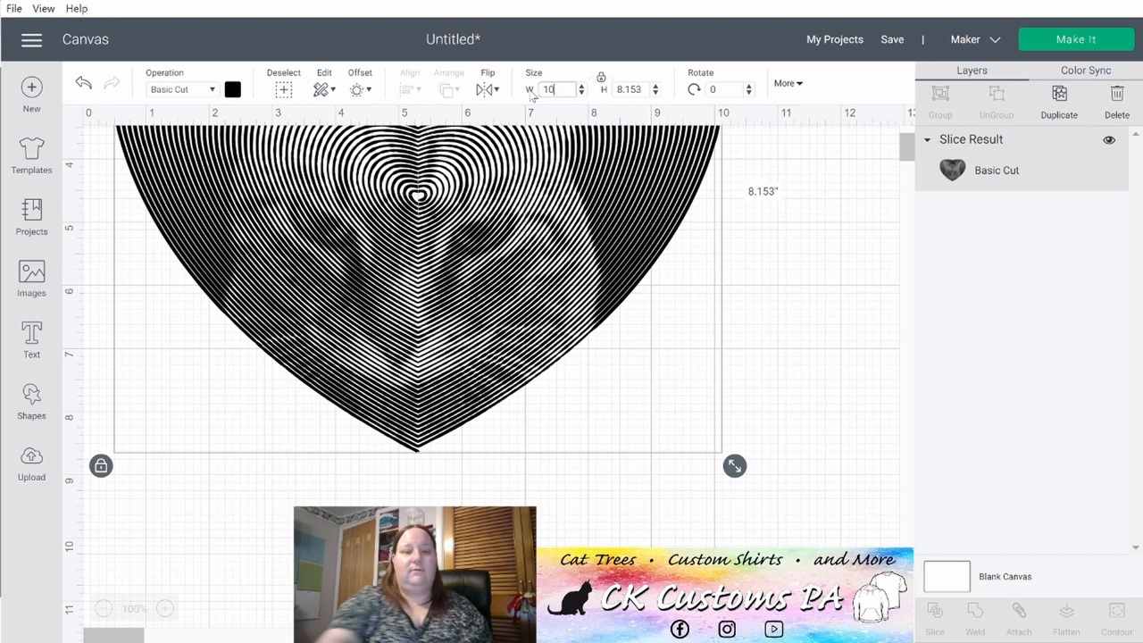
{"action": "left_click", "coordinate": [830, 313]}
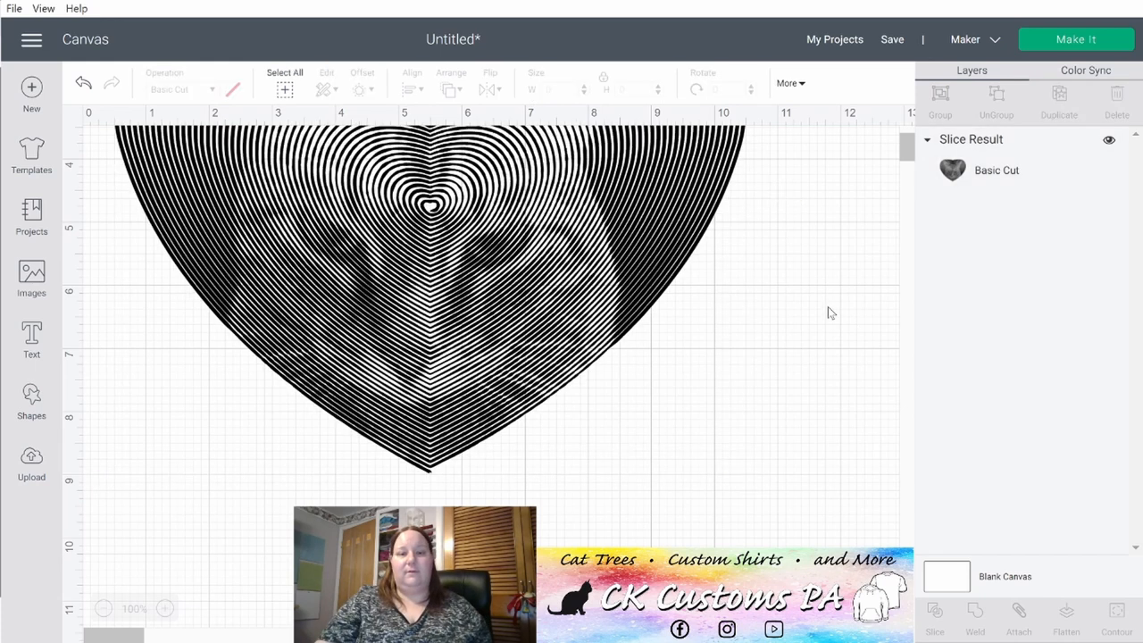
{"action": "mouse_move", "coordinate": [1076, 40]}
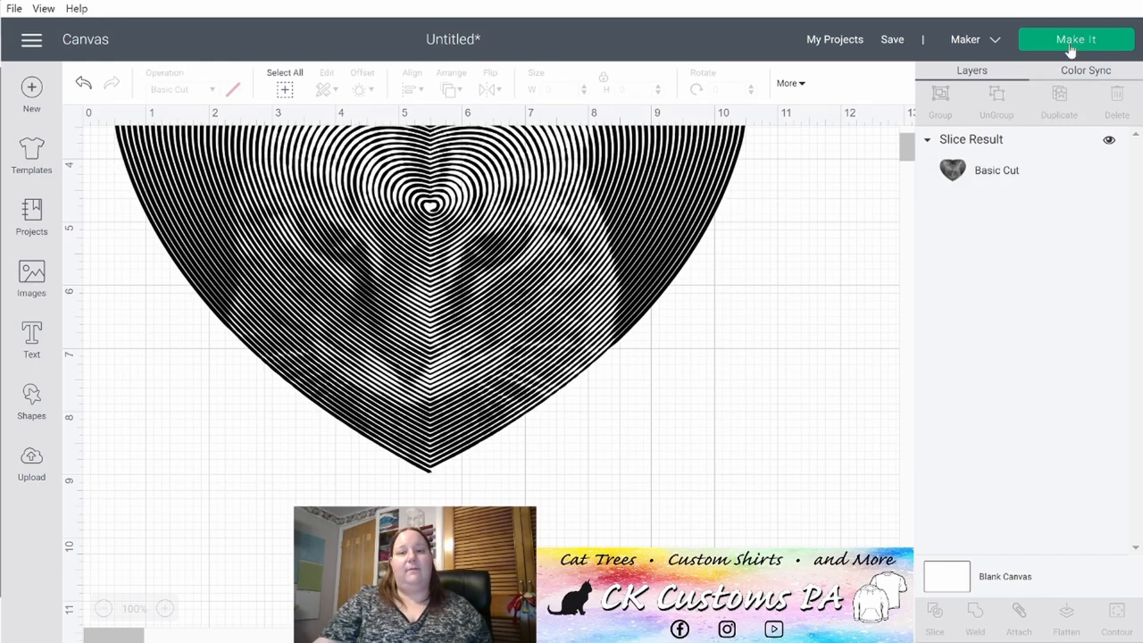
Prepare the 12x12 mat with Mirror turned on and continue to machine connection.
{"action": "left_click", "coordinate": [1075, 38]}
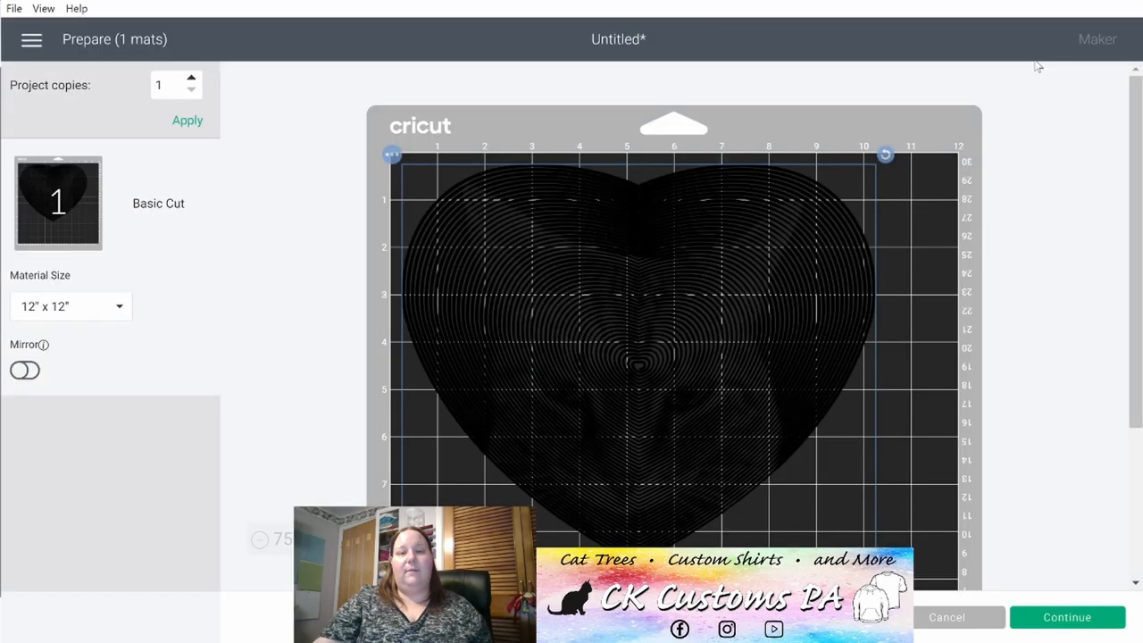
{"action": "mouse_move", "coordinate": [389, 295]}
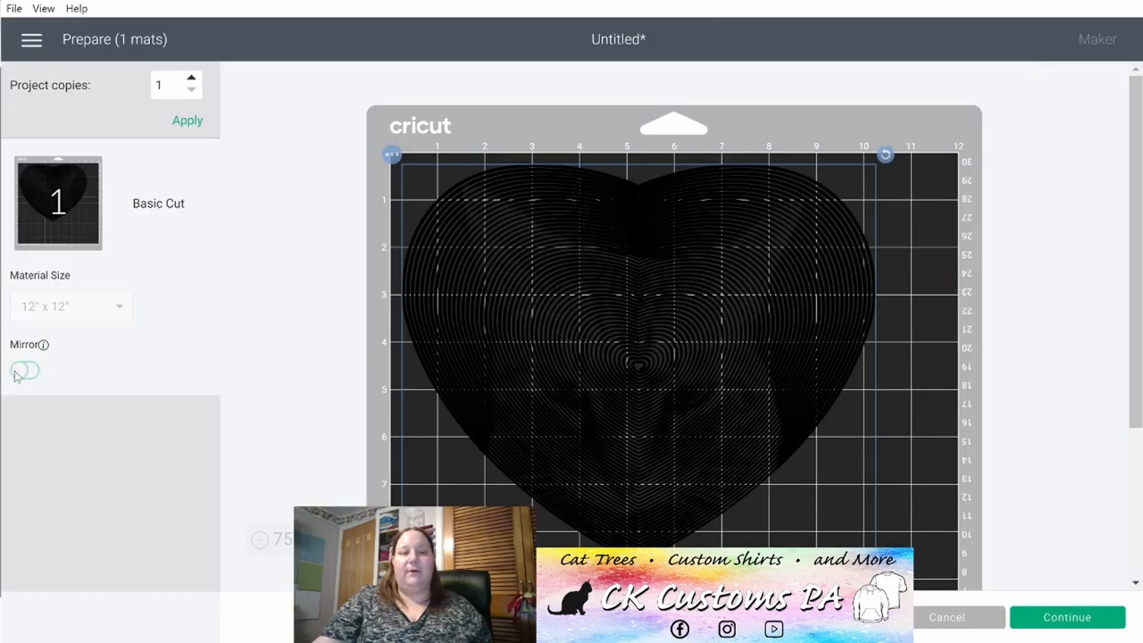
{"action": "left_click", "coordinate": [25, 369]}
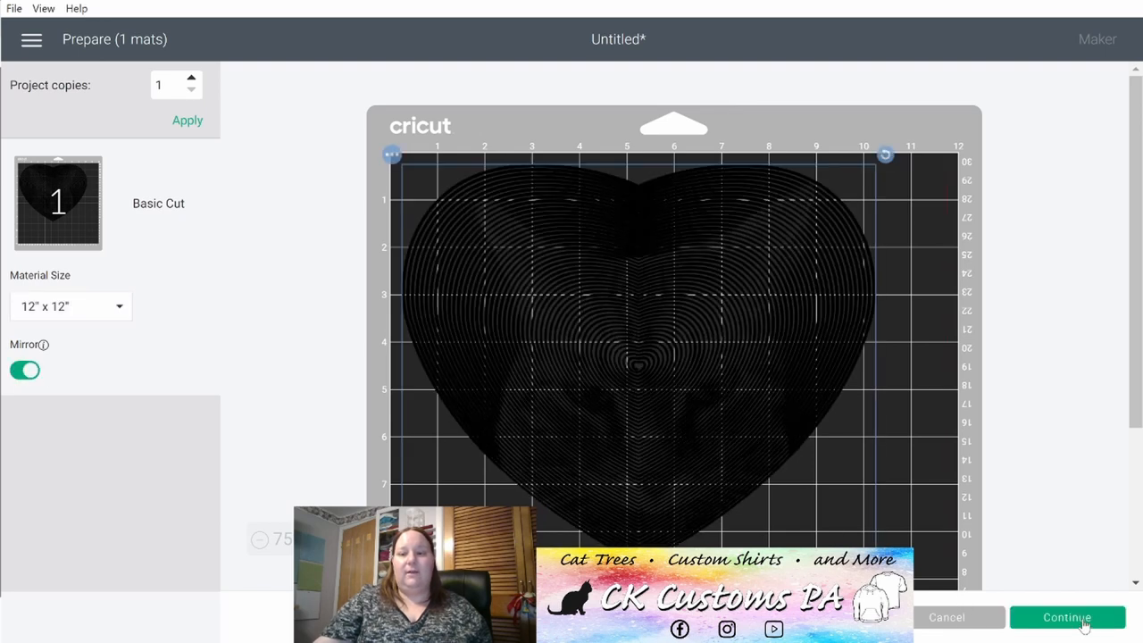
{"action": "left_click", "coordinate": [1067, 617]}
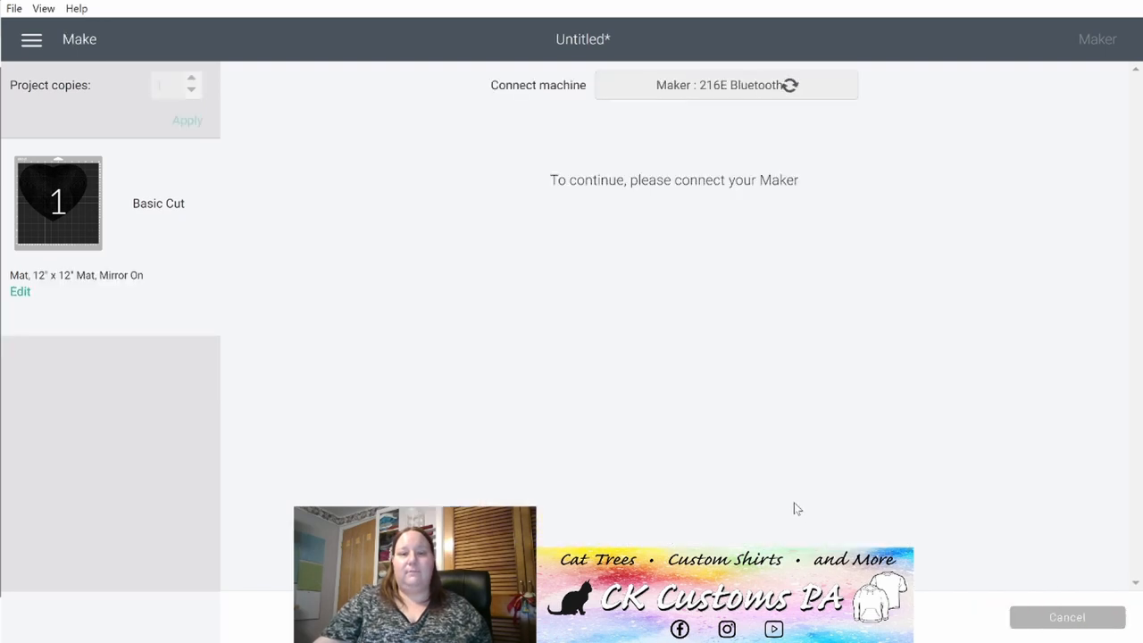
{"action": "mouse_move", "coordinate": [576, 301]}
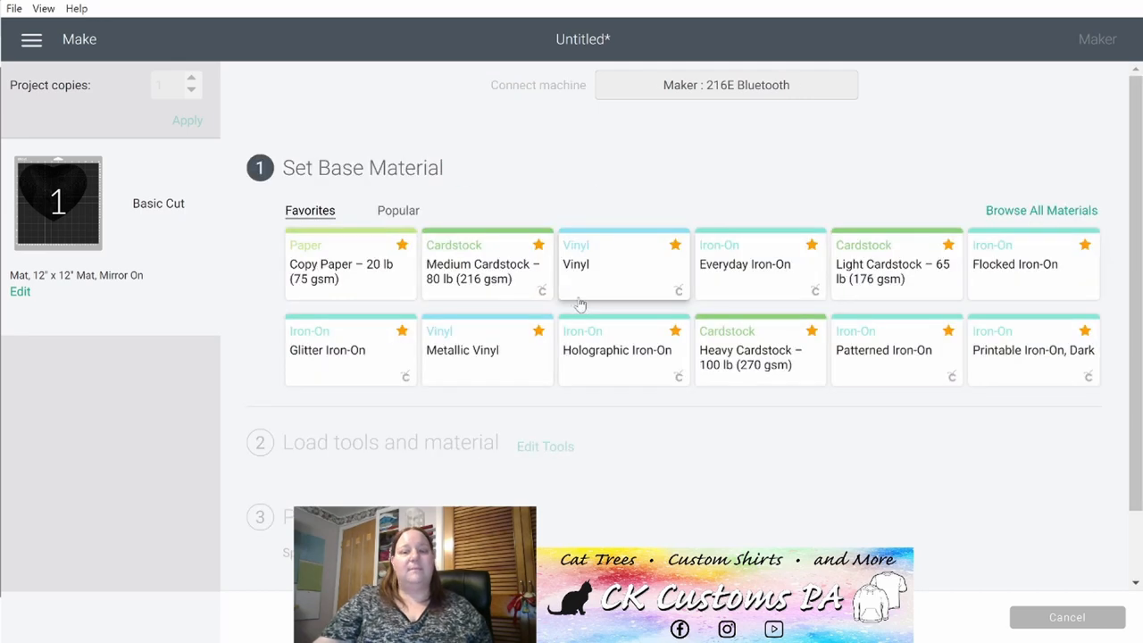
Choose Everyday Iron-On from Favorites as the base material.
{"action": "left_click", "coordinate": [760, 264]}
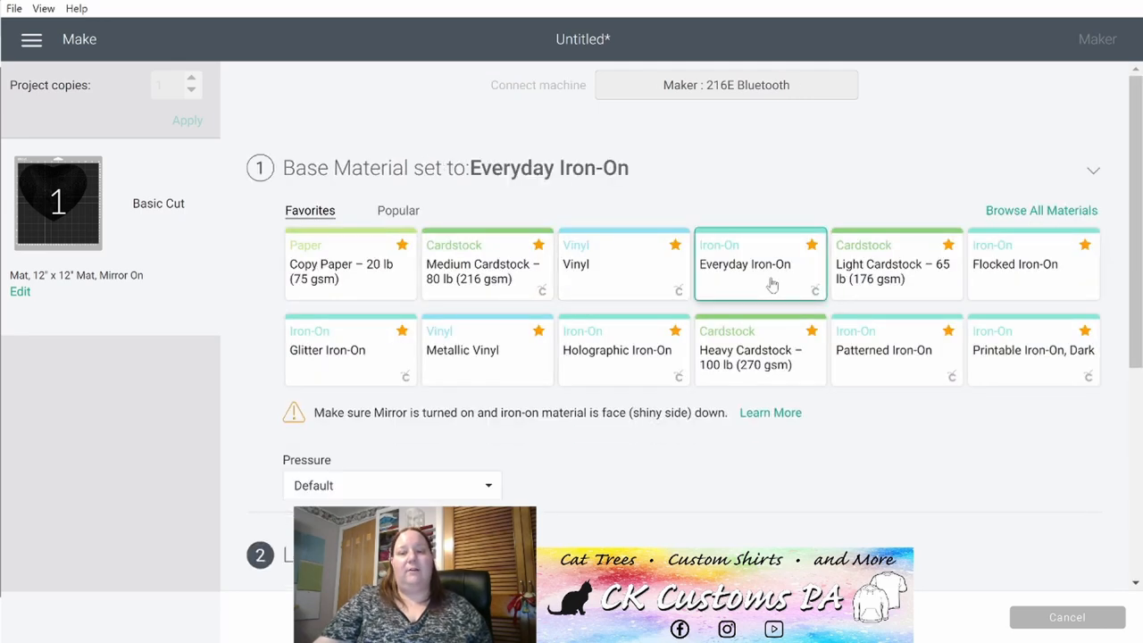
{"action": "left_click", "coordinate": [1092, 170]}
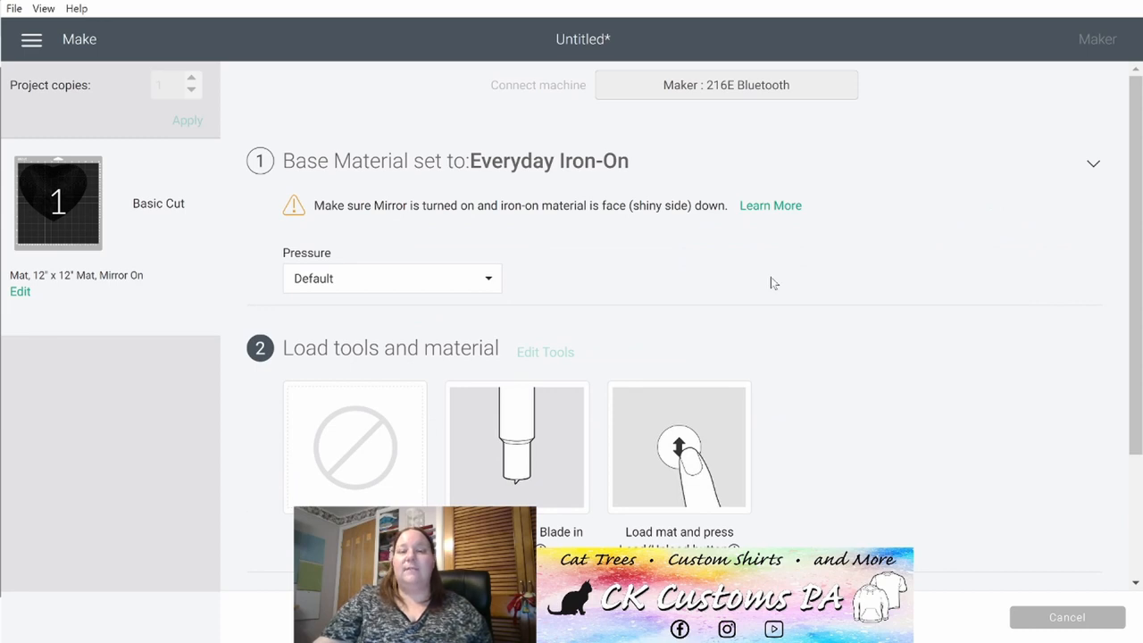
{"action": "mouse_move", "coordinate": [971, 346]}
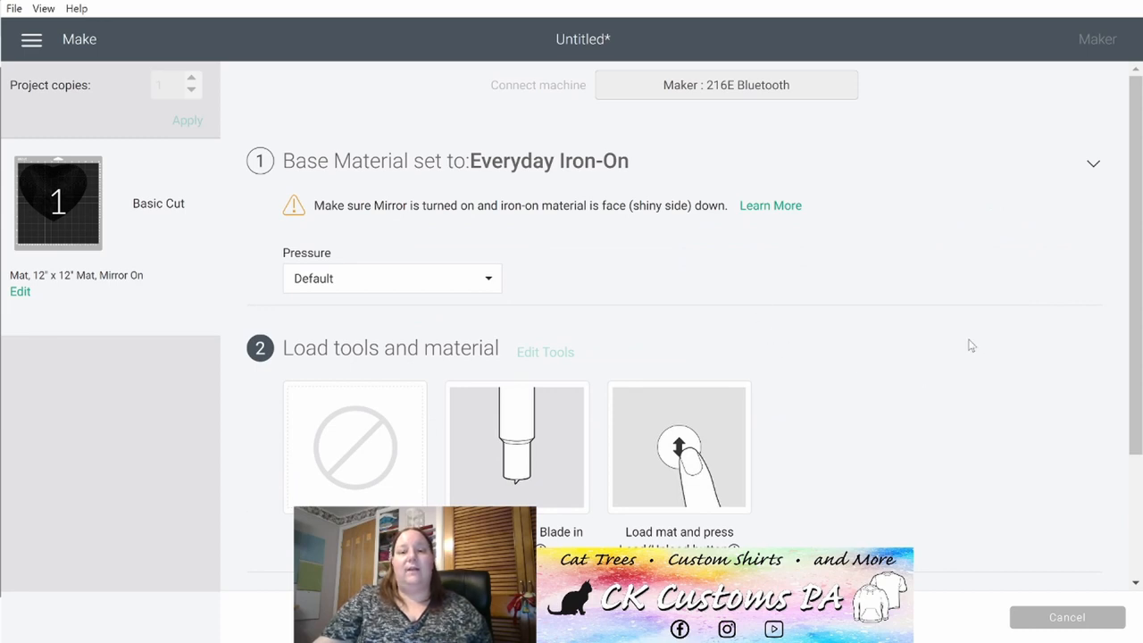
{"action": "mouse_move", "coordinate": [887, 293]}
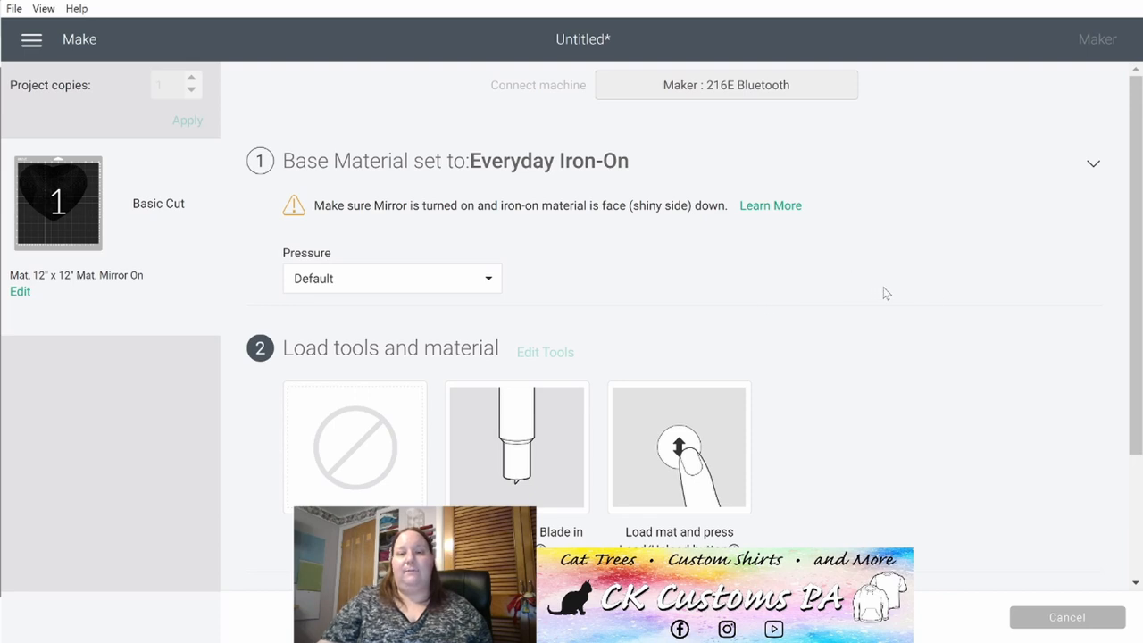